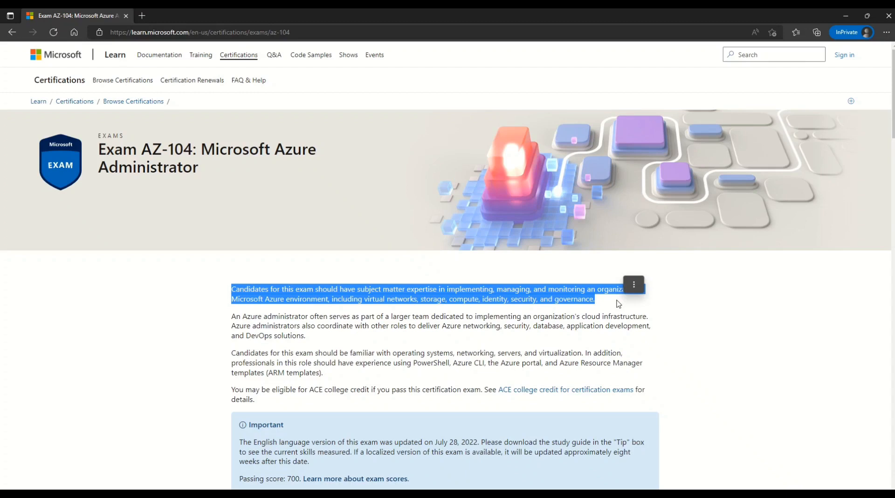
Highlight the prerequisites: operating systems, networking, PowerShell, Azure CLI and Azure Resource Manager.
left_click(239, 317)
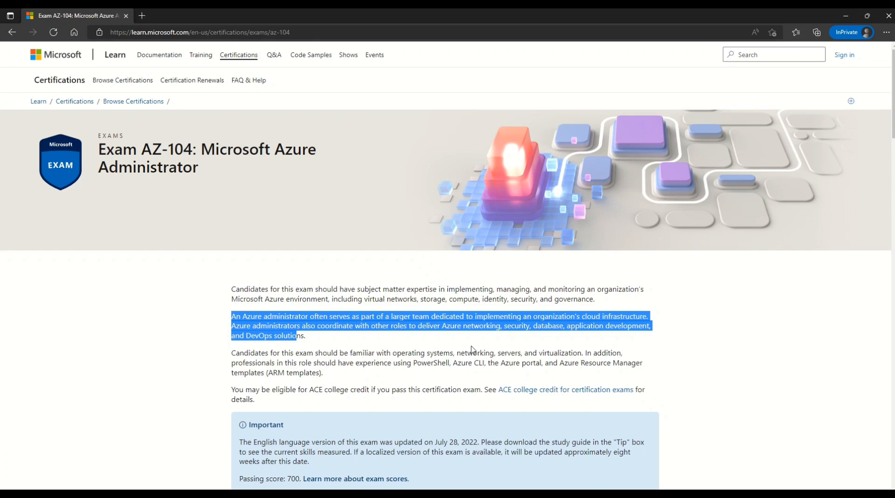
mouse_move(382, 361)
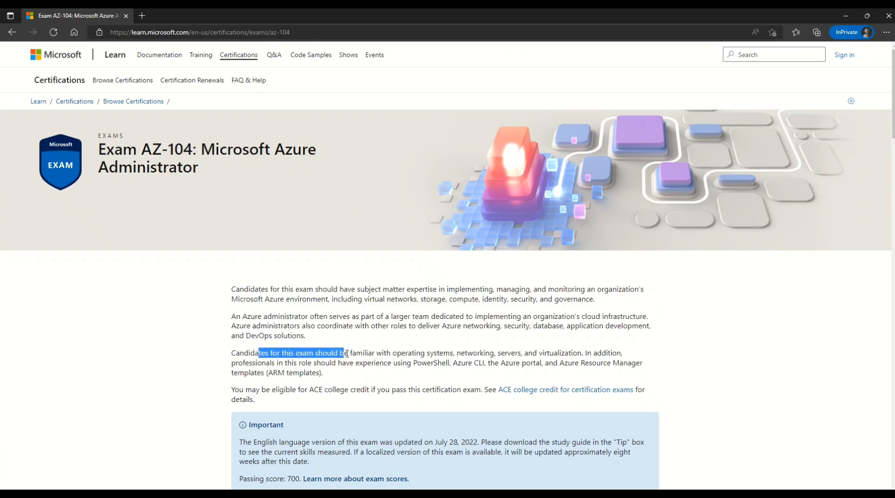
left_click_drag(343, 353, 482, 353)
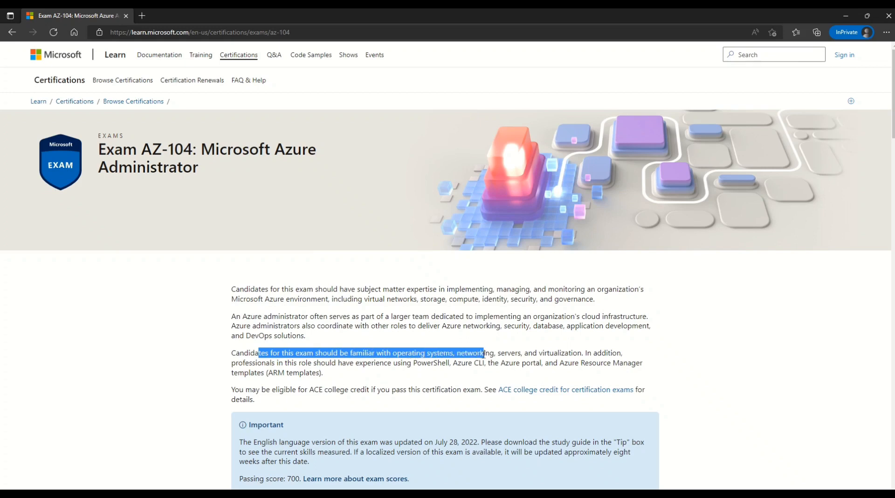
left_click_drag(484, 353, 574, 353)
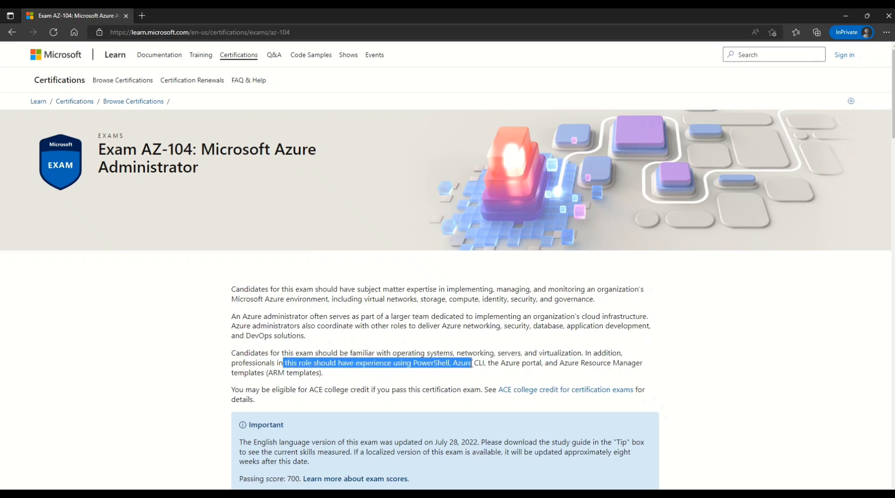
left_click_drag(472, 363, 577, 363)
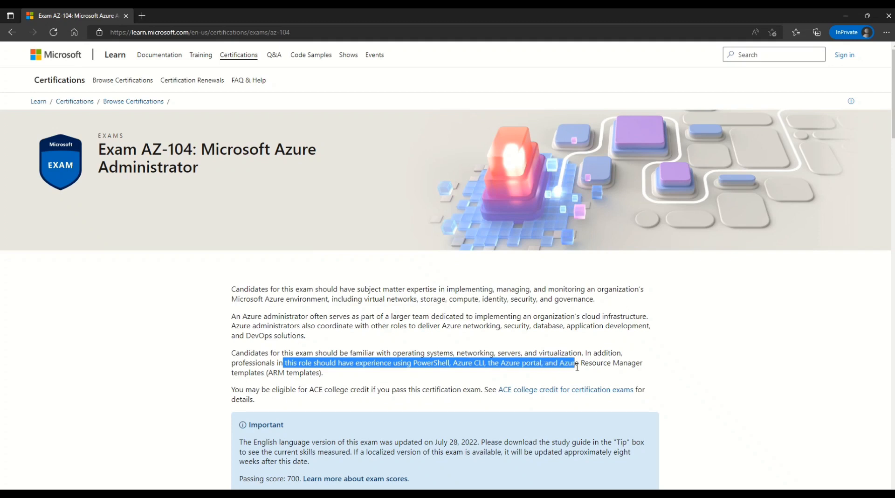
left_click_drag(576, 363, 631, 363)
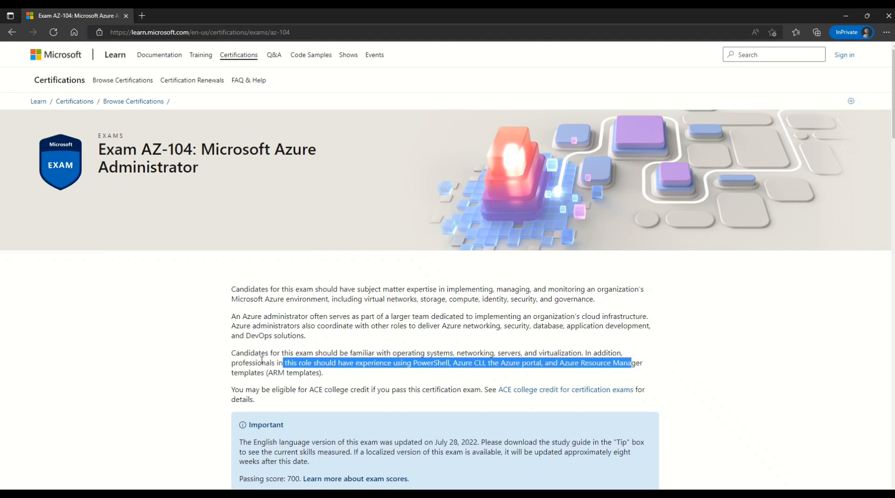
left_click(281, 372)
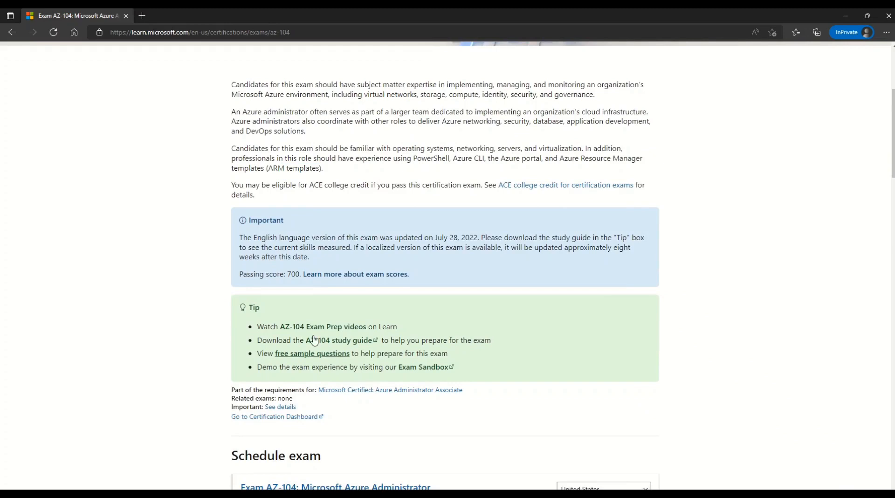
Highlight the 700 passing score, then set exam pricing to India to show ₹4800 INR.
left_click_drag(268, 238, 445, 237)
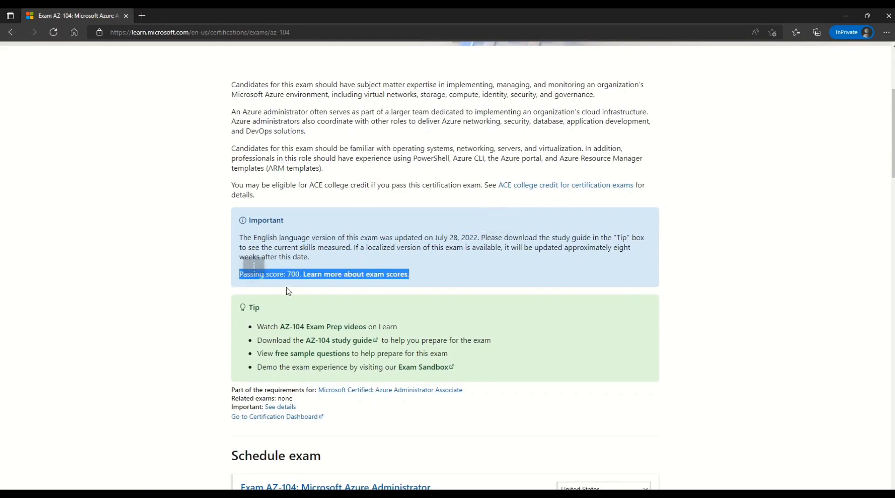
scroll("down", 3)
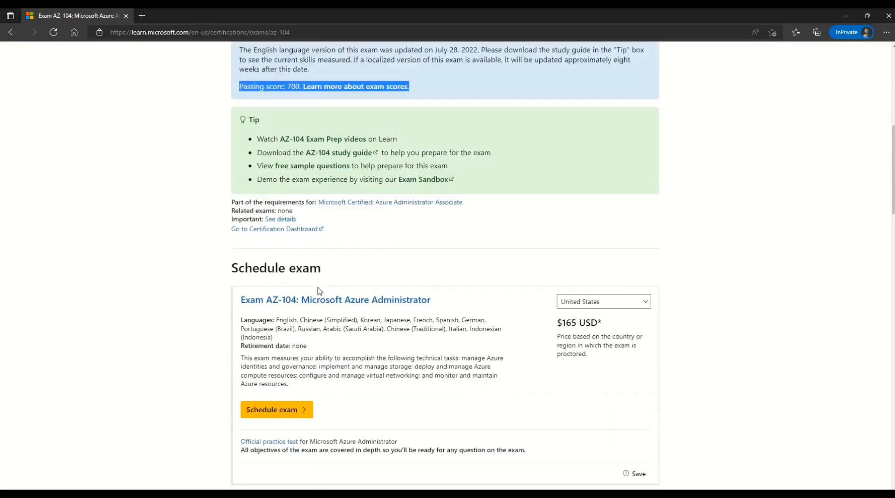
scroll("down", 3)
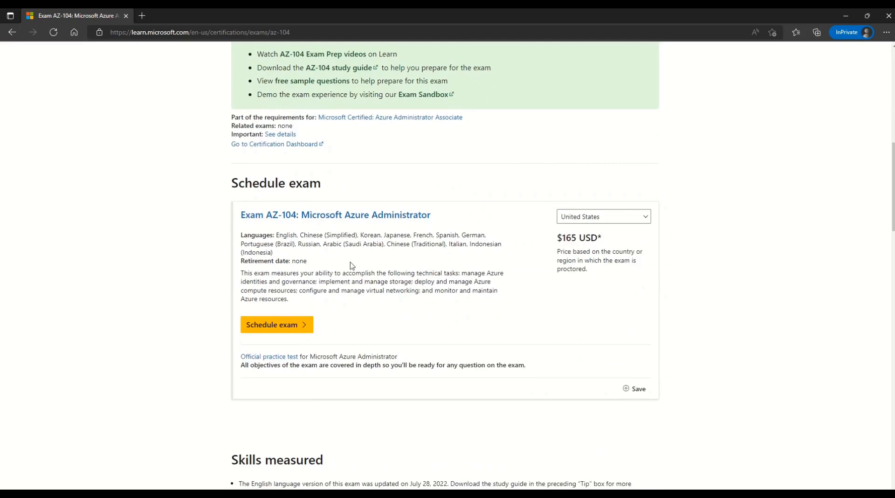
mouse_move(502, 310)
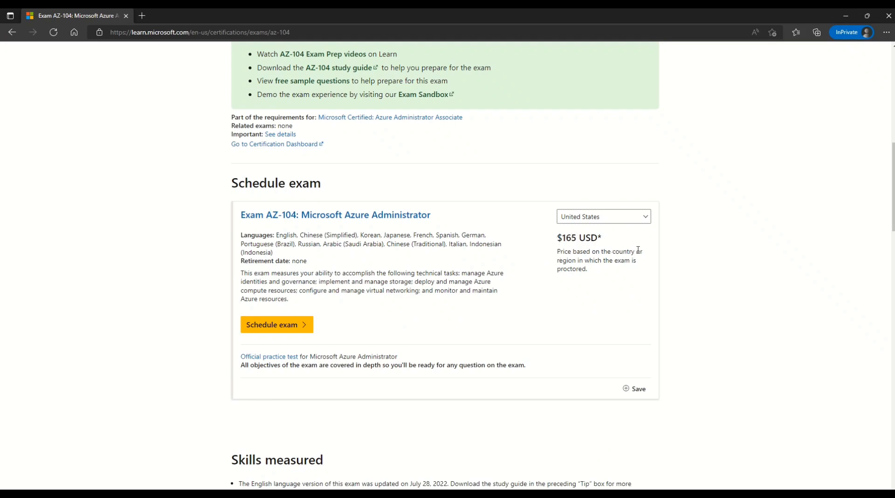
mouse_move(639, 265)
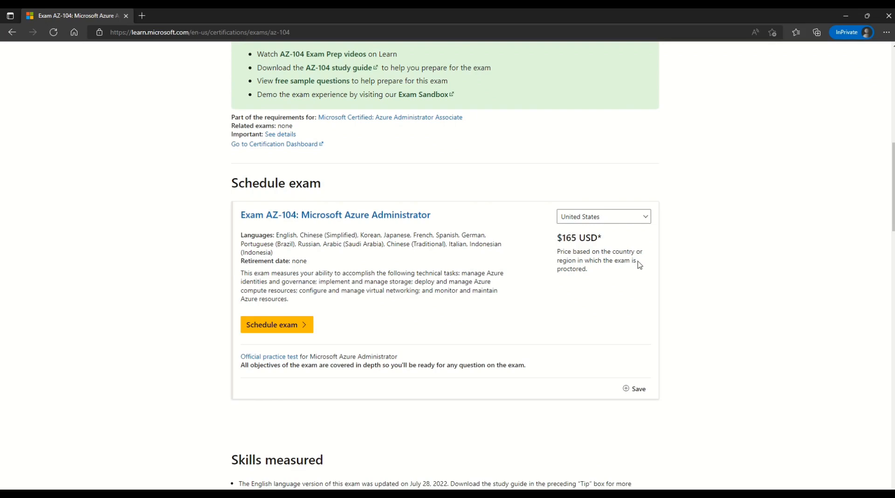
left_click(602, 215)
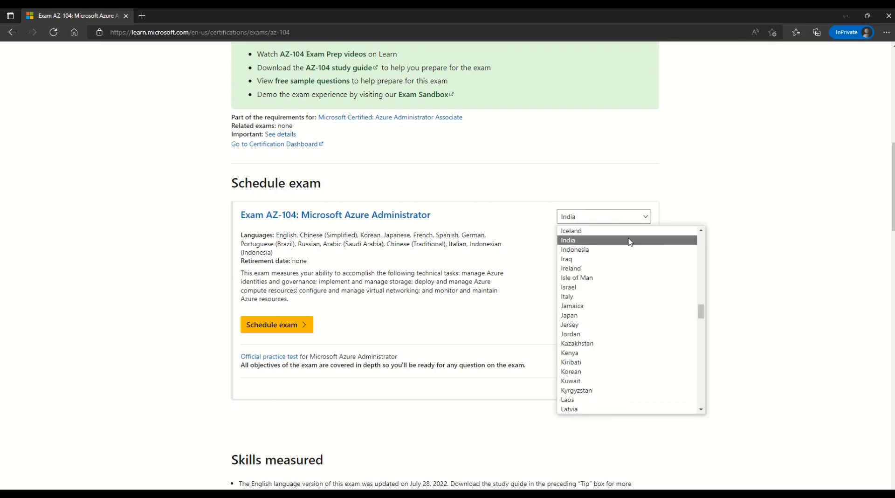
left_click(568, 240)
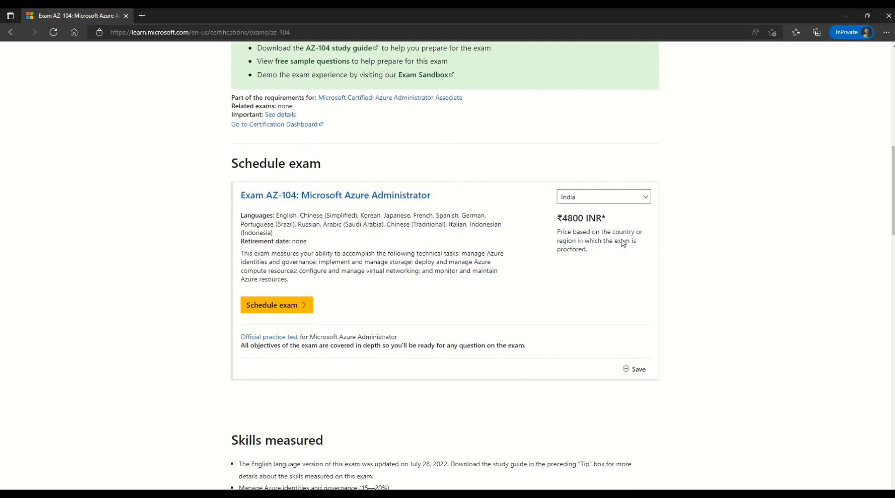
Scroll down to the Skills measured section and highlight passages in it.
scroll("down", 3)
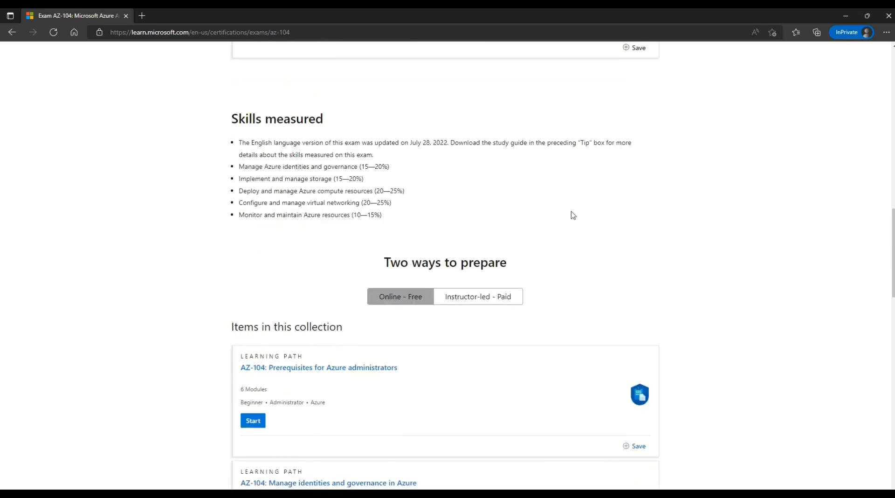
left_click_drag(239, 142, 382, 216)
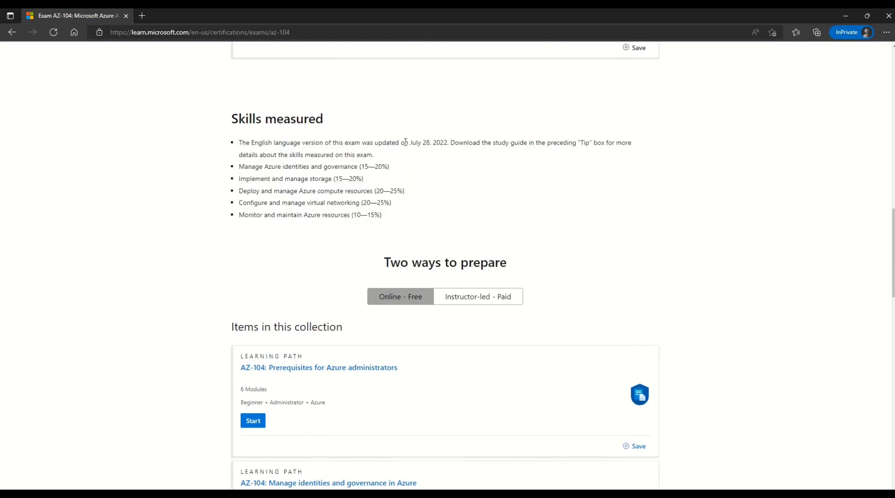
left_click_drag(401, 142, 448, 142)
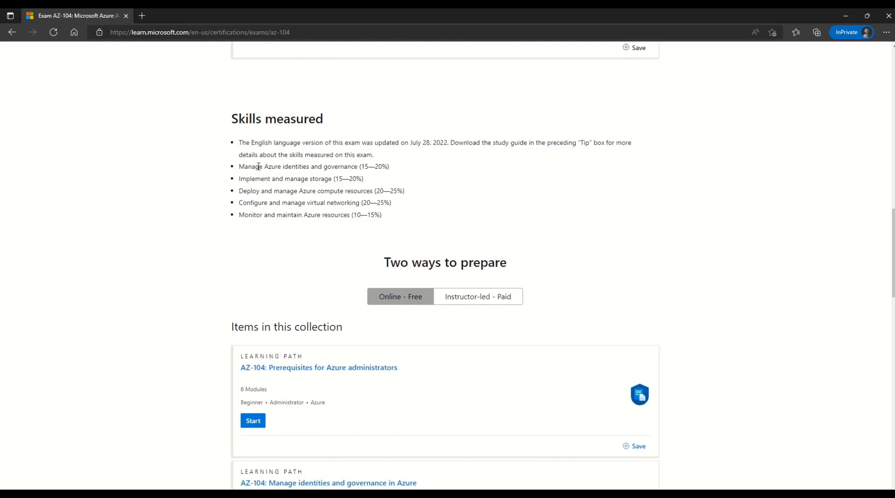
left_click_drag(254, 166, 357, 166)
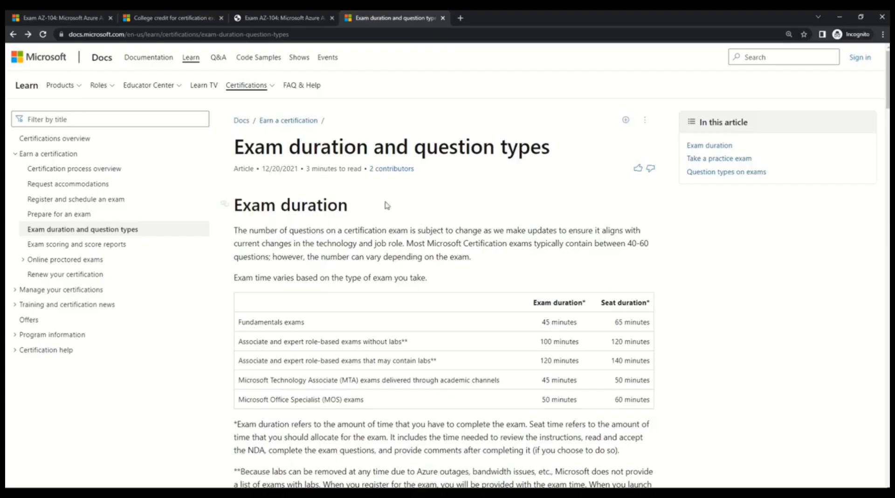
Highlight the article title and the note that the number of questions can vary.
triple_click(392, 146)
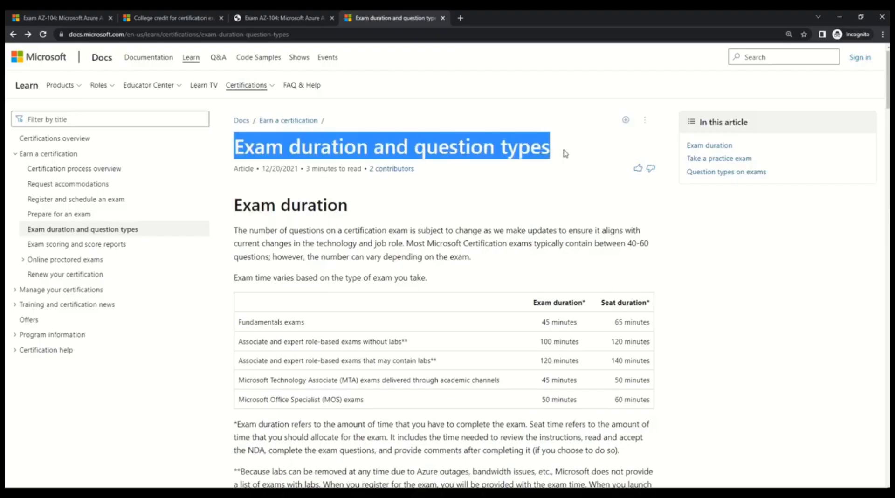
mouse_move(565, 166)
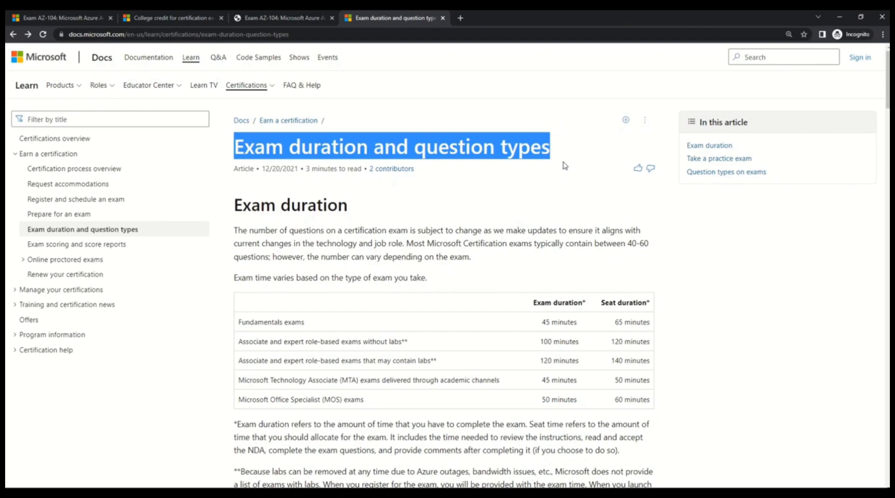
left_click(456, 267)
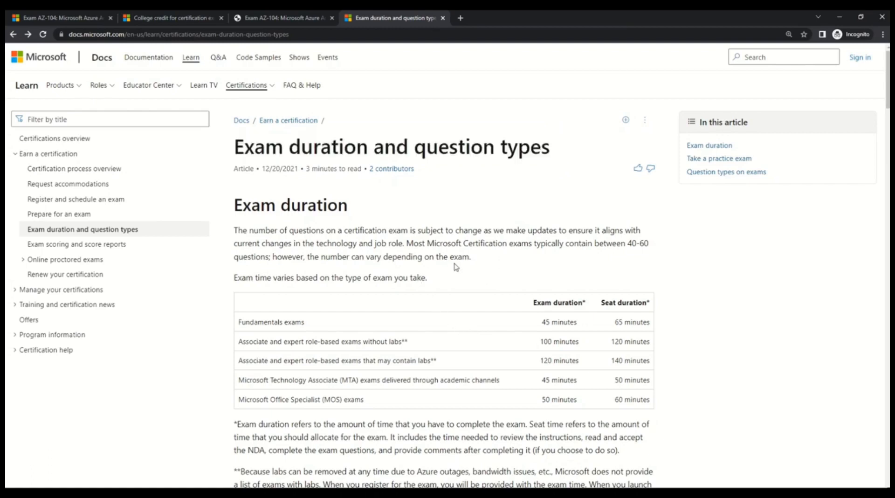
mouse_move(455, 261)
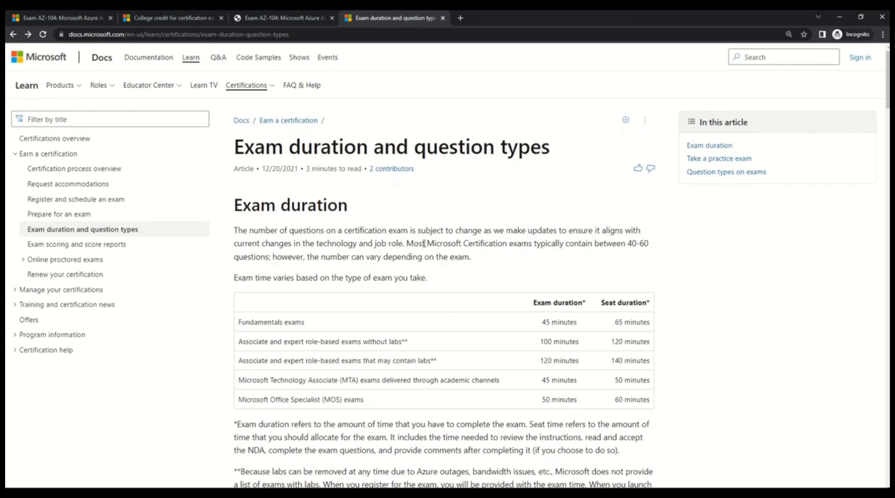
left_click_drag(416, 244, 591, 243)
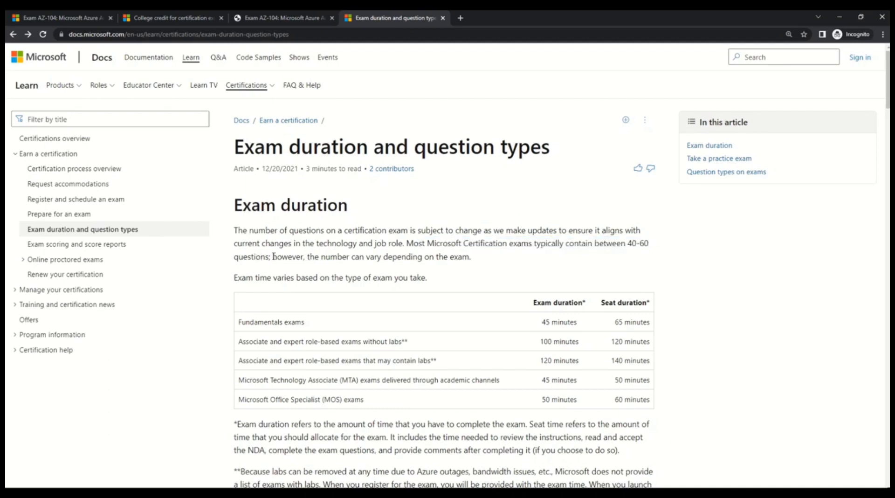
left_click_drag(272, 257, 471, 256)
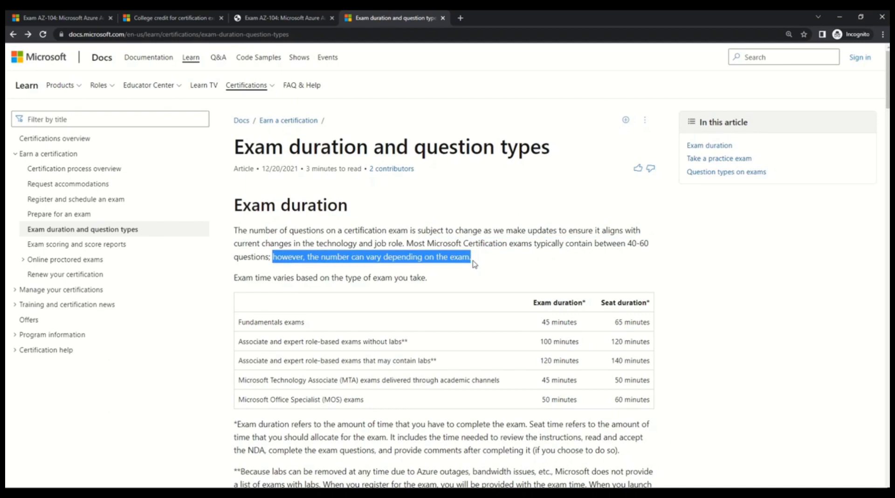
left_click(360, 330)
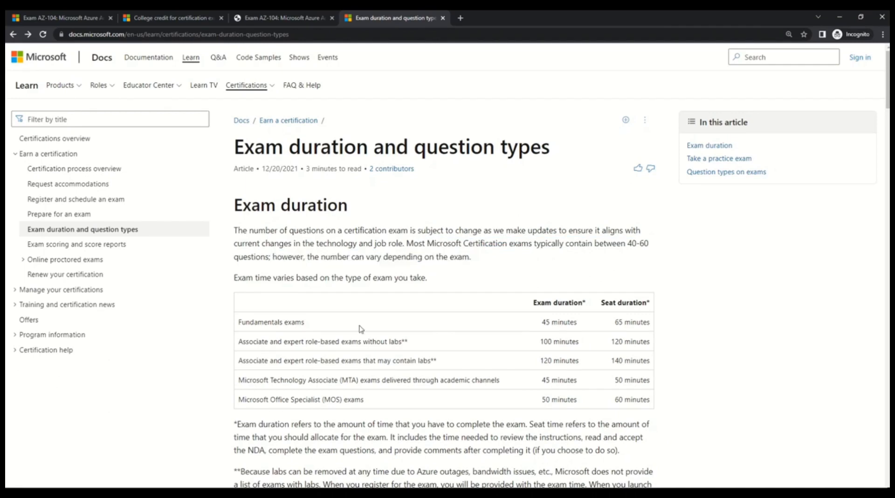
mouse_move(307, 357)
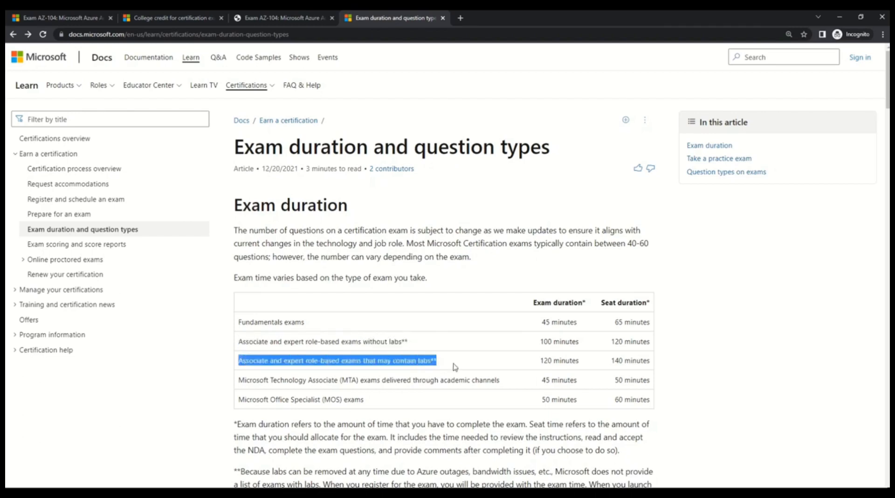
mouse_move(315, 345)
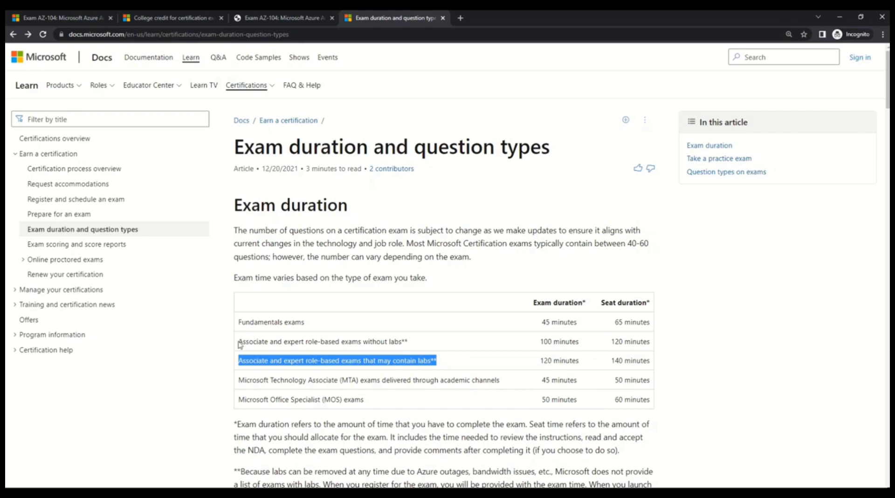
Highlight the role-based exams without labs row in the duration table.
left_click_drag(238, 341, 338, 341)
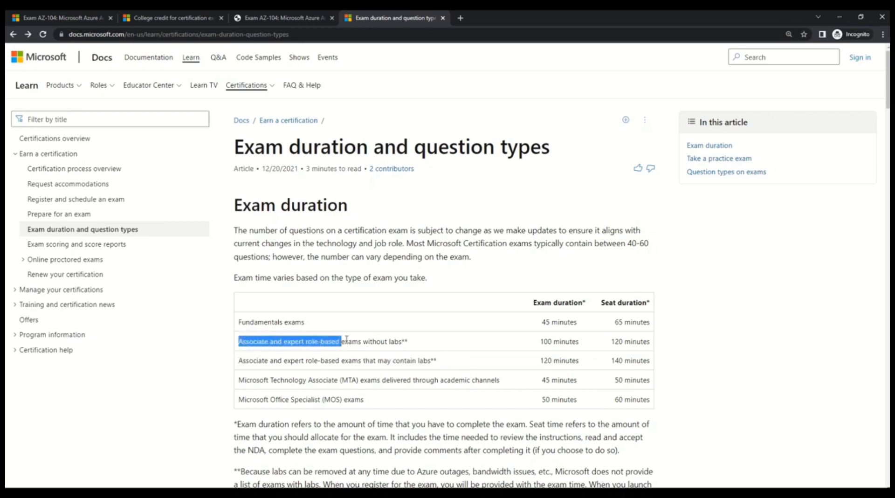
left_click_drag(343, 342, 408, 341)
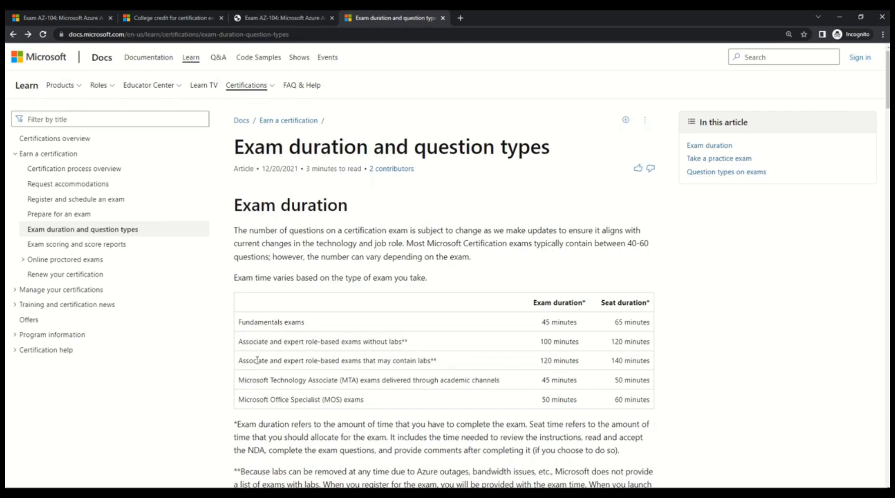
left_click_drag(352, 360, 392, 360)
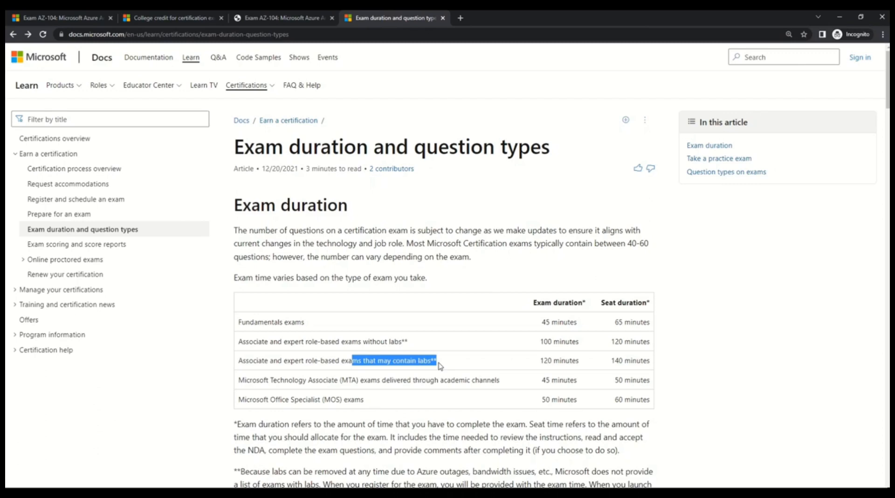
Highlight the labs footnote noting that labs may be available.
scroll("down", 3)
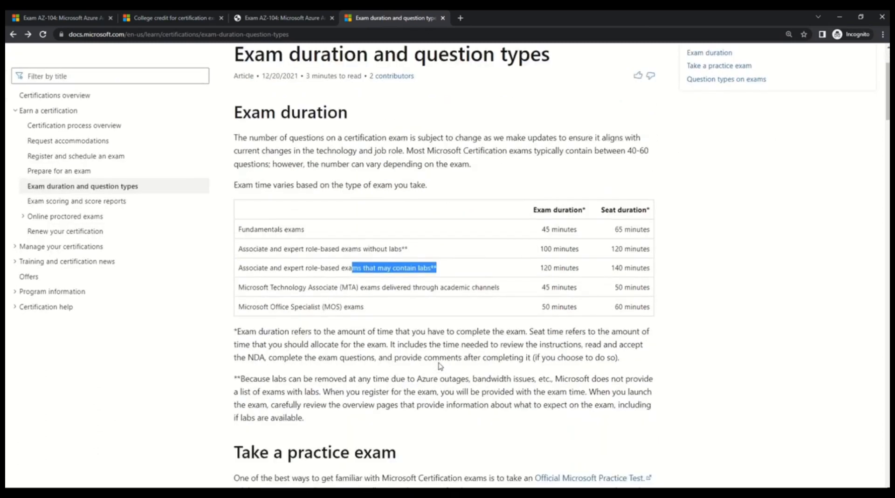
left_click_drag(234, 378, 306, 418)
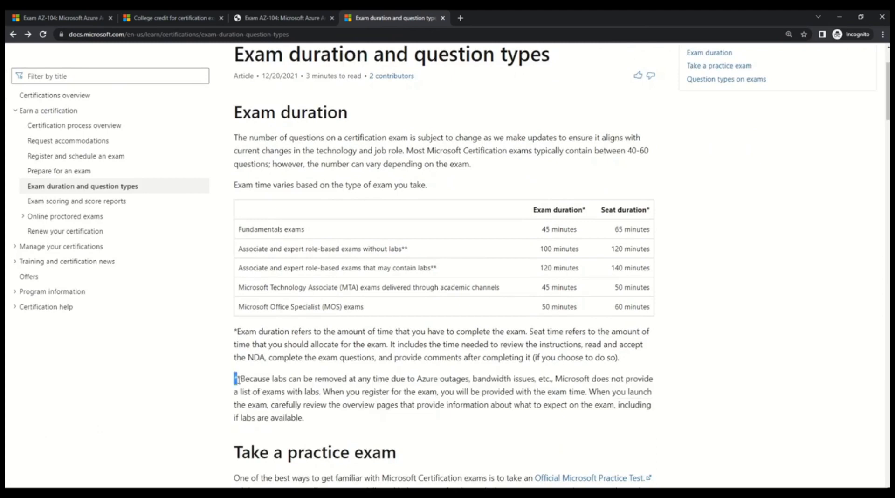
mouse_move(272, 383)
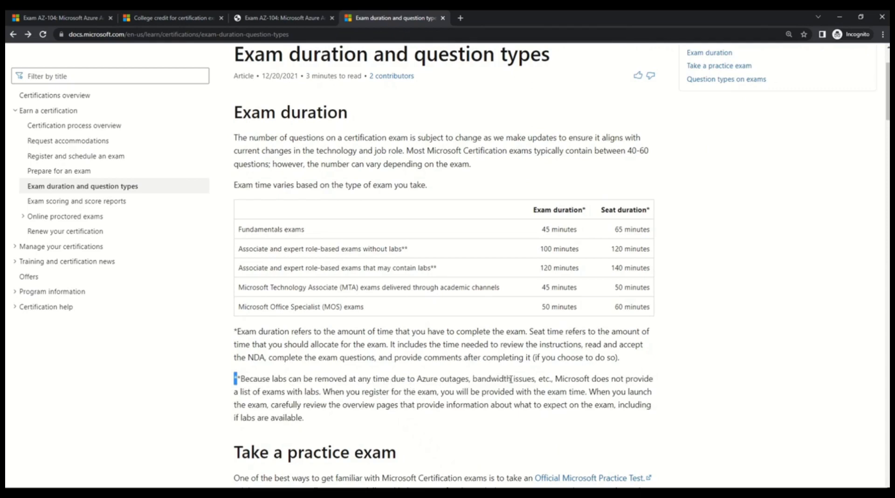
mouse_move(631, 378)
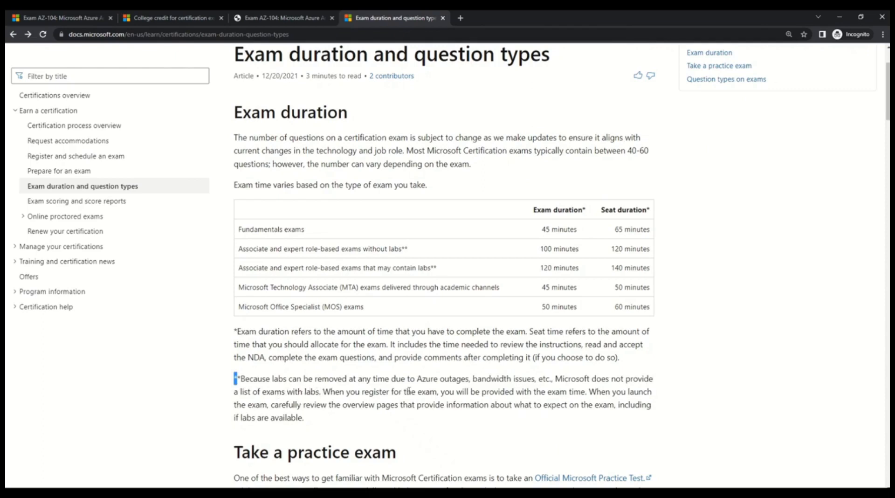
left_click_drag(481, 391, 582, 391)
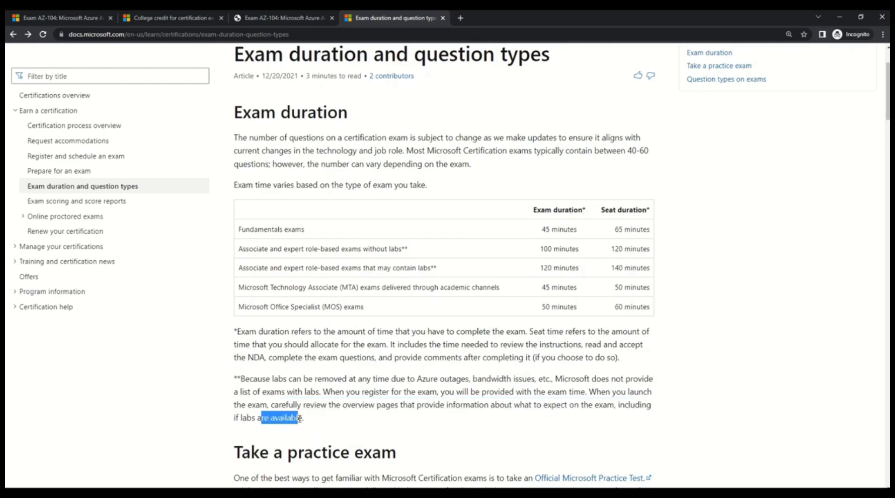
left_click(311, 422)
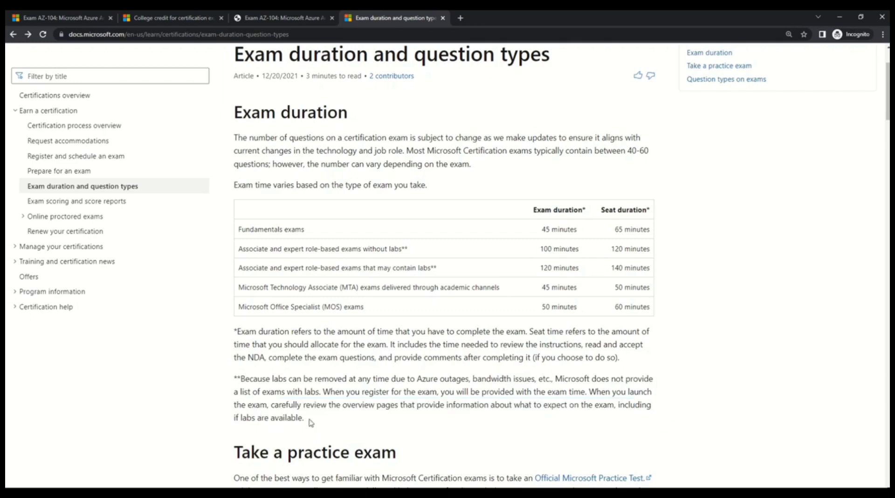
mouse_move(488, 262)
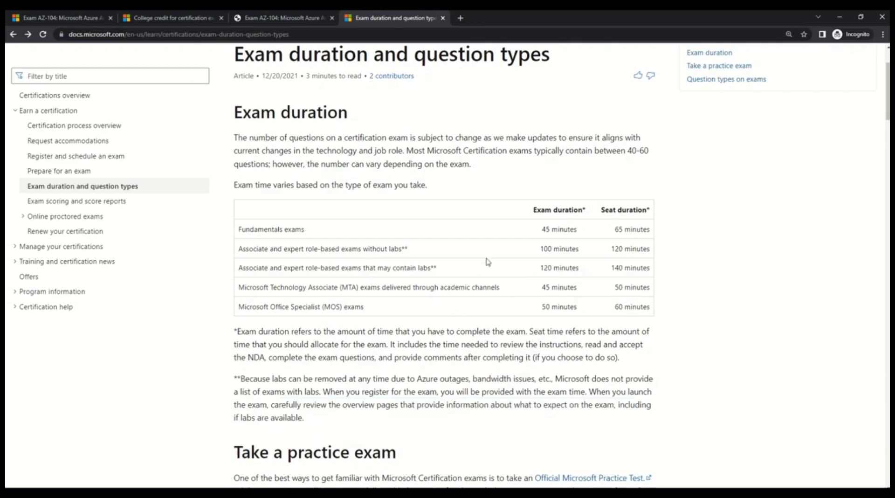
mouse_move(364, 252)
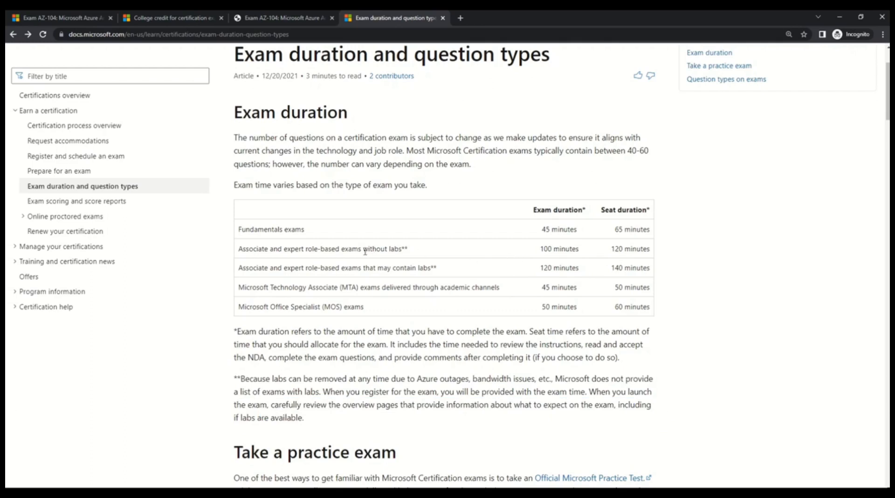
mouse_move(554, 253)
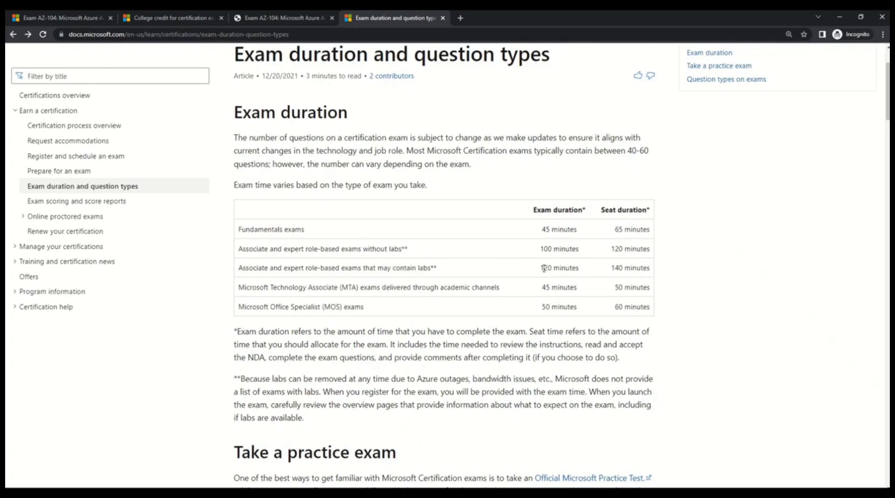
mouse_move(608, 266)
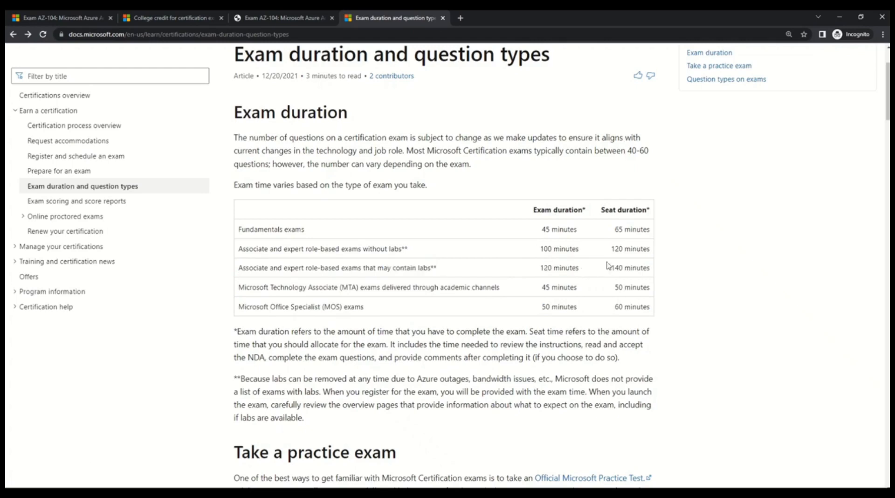
Highlight the 140 minutes seat duration and scroll down to the question types videos.
double_click(630, 268)
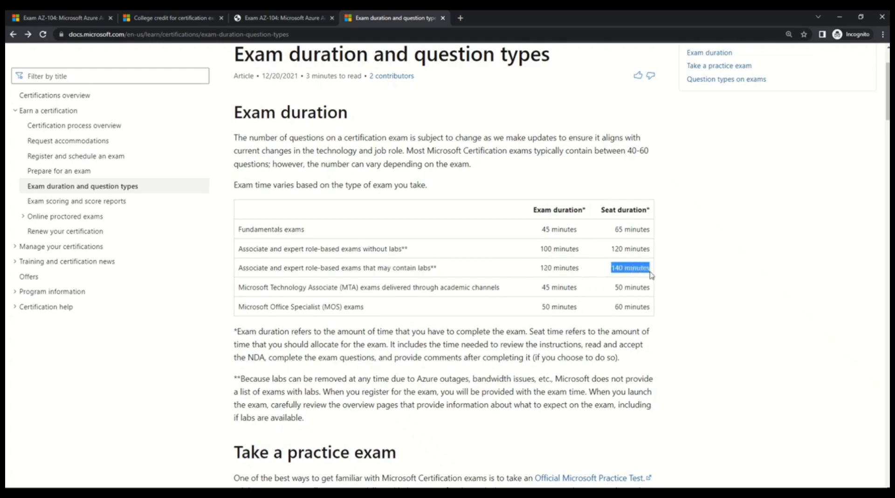
scroll("down", 3)
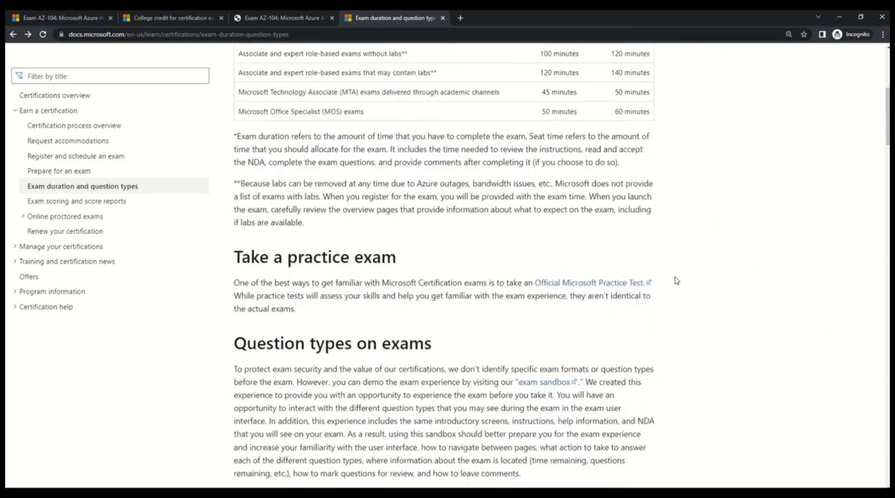
scroll("down", 3)
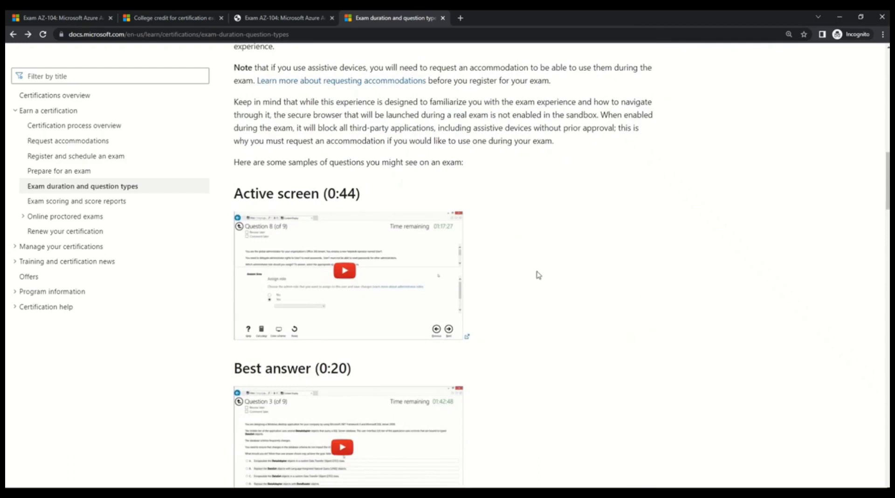
Highlight the Best answer question type heading.
scroll("down", 3)
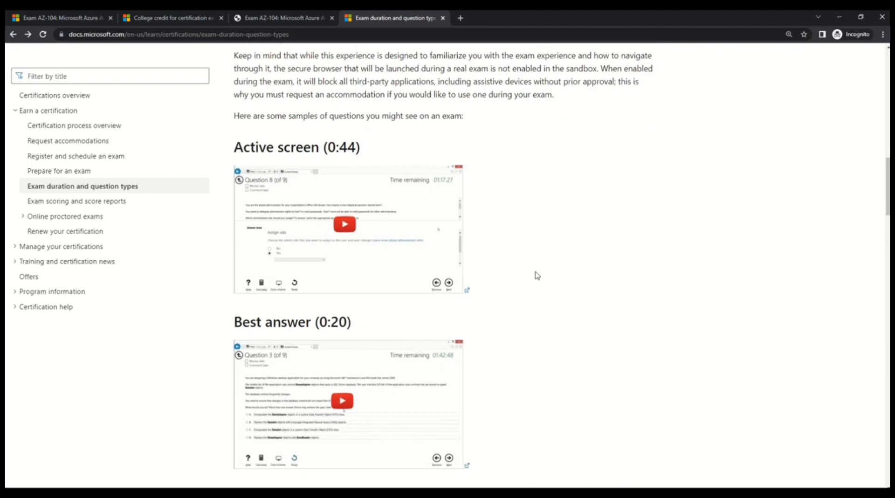
scroll("down", 3)
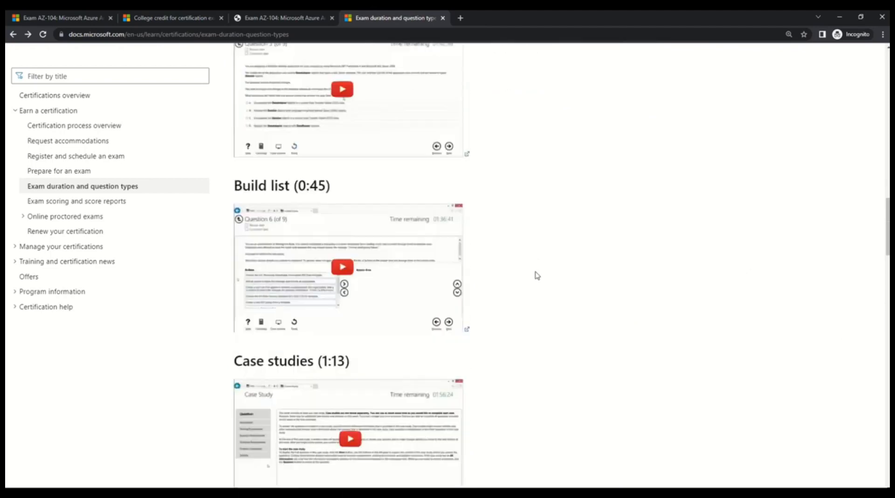
scroll("up", 3)
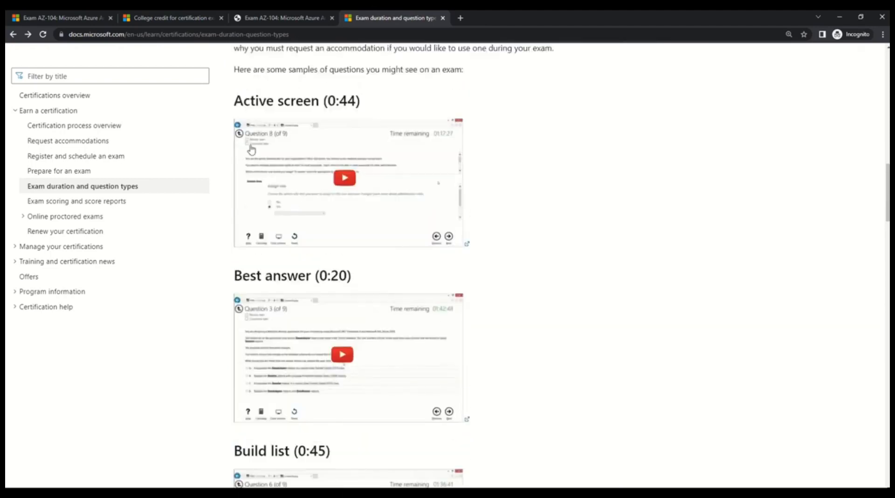
double_click(276, 101)
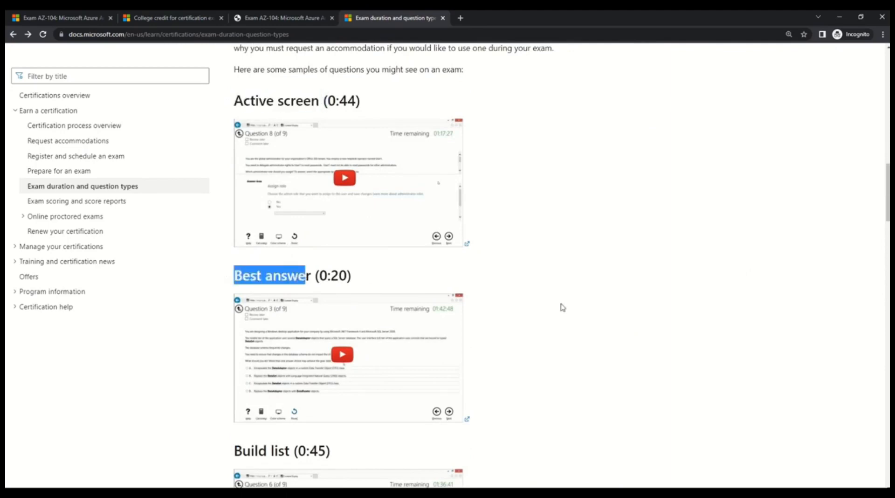
Highlight the Review screen heading while scrolling down to Multiple choice and Repeated answer choices.
scroll("down", 3)
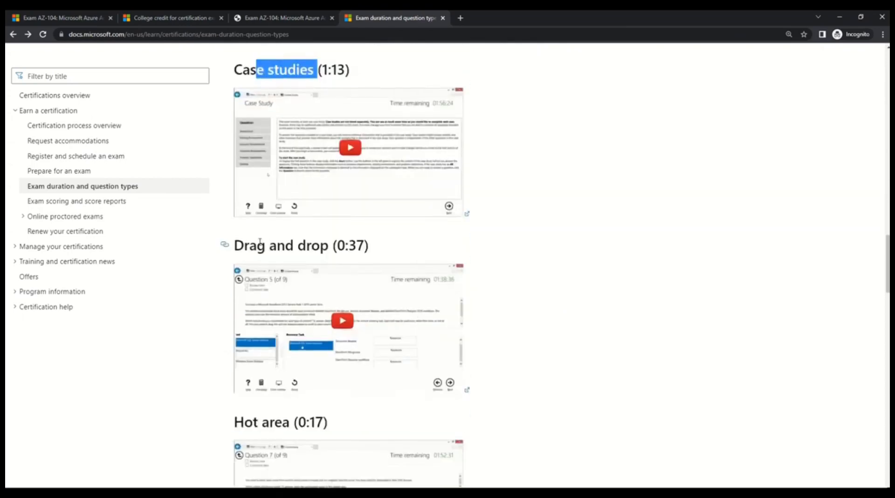
scroll("down", 3)
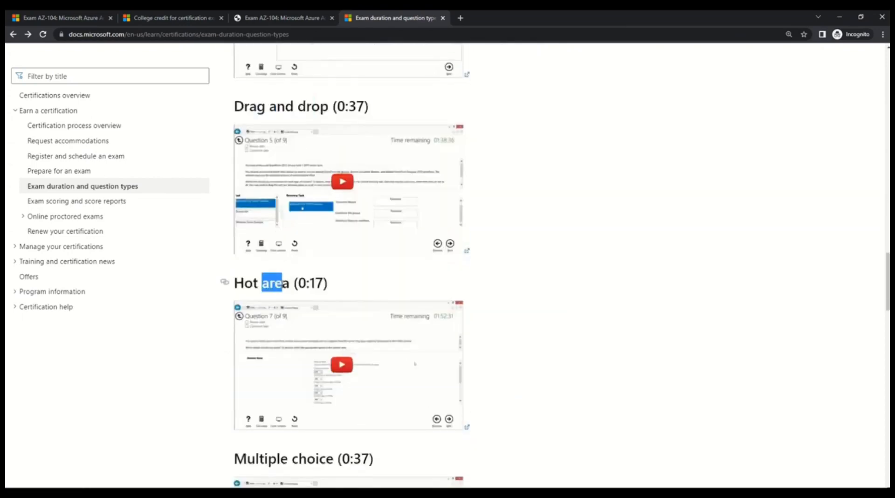
scroll("down", 3)
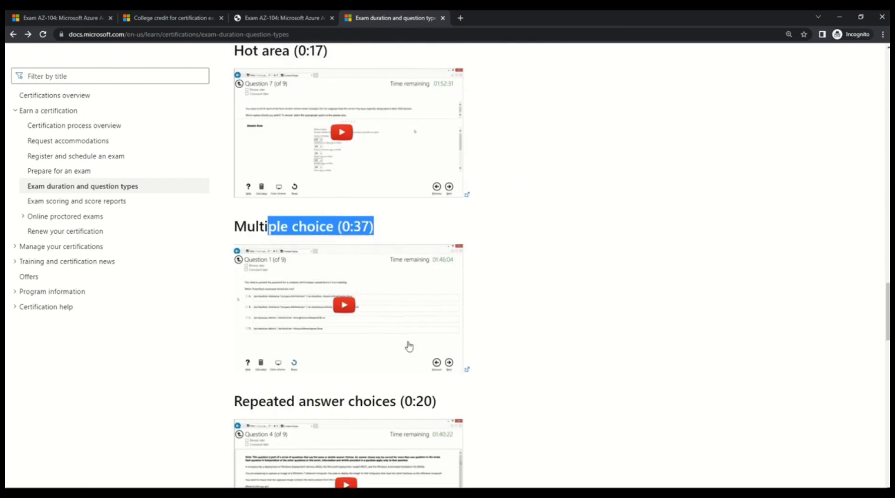
scroll("down", 3)
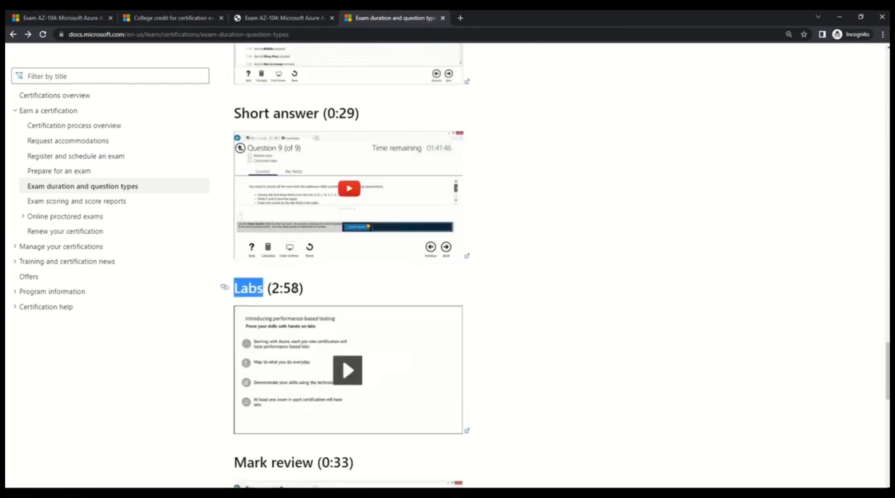
scroll("down", 3)
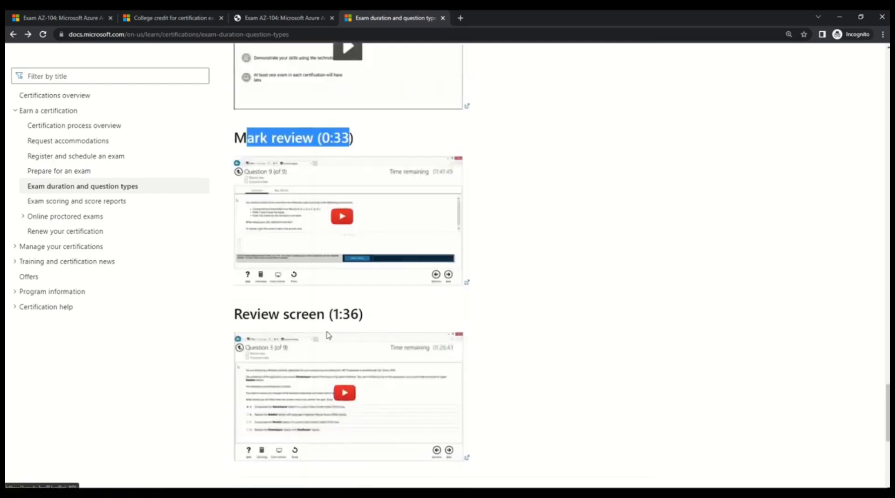
double_click(279, 314)
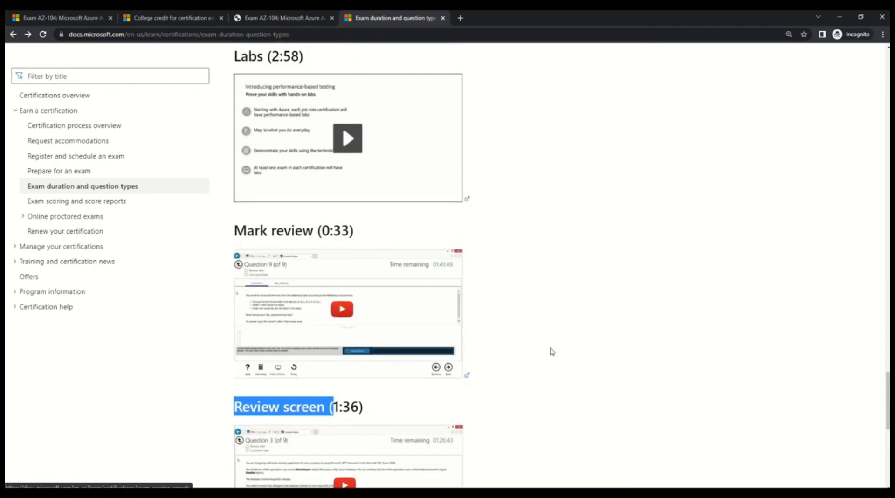
scroll("down", 3)
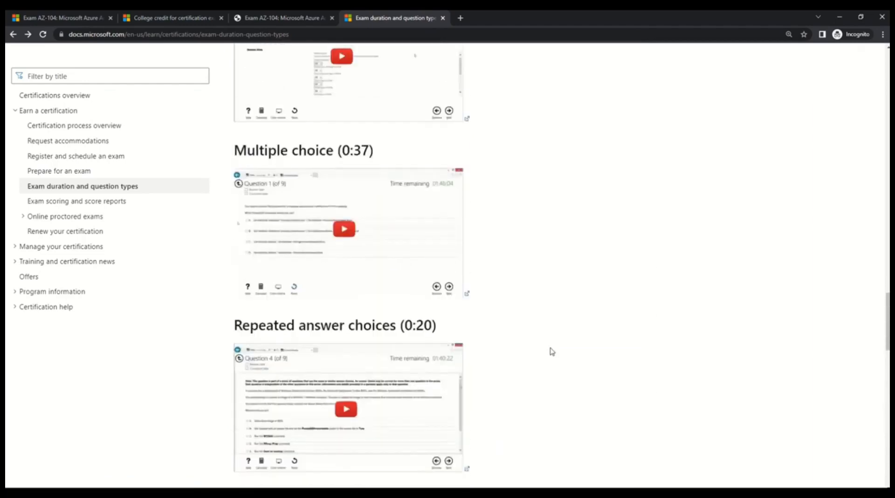
scroll("down", 3)
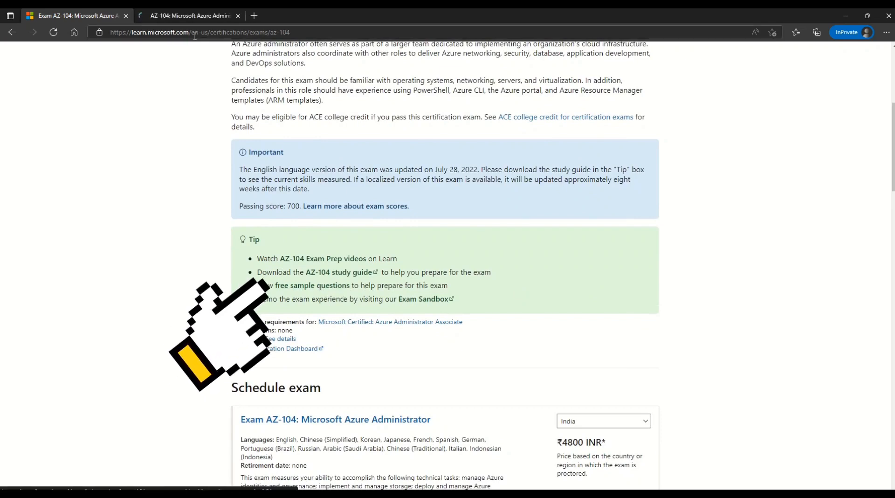
Open the free AZ-104 sample questions and scroll down to the Case Study heading.
left_click(313, 285)
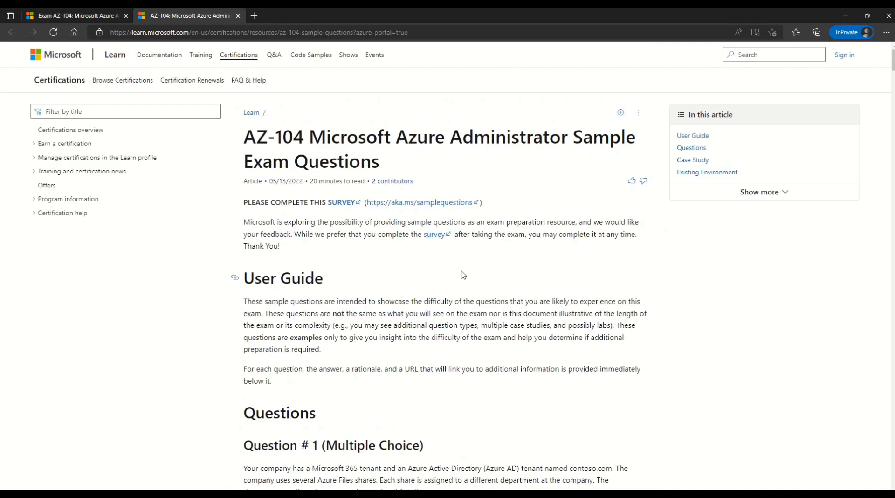
scroll("down", 3)
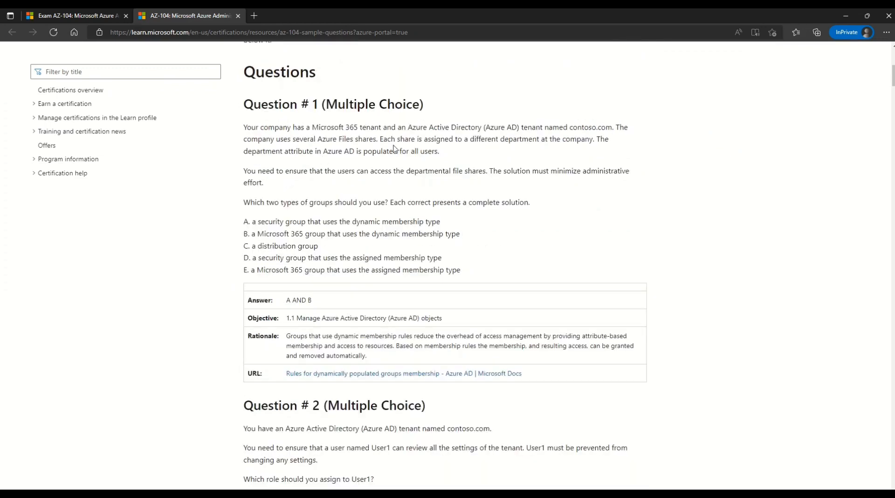
scroll("down", 3)
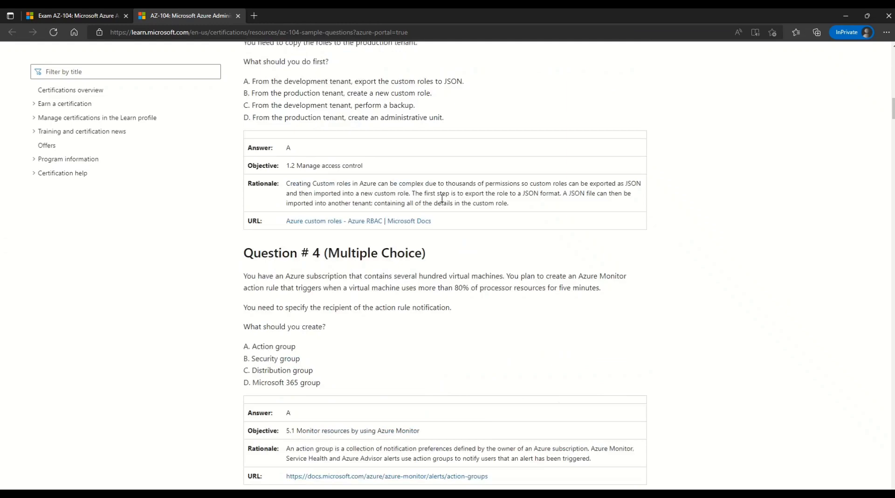
scroll("down", 3)
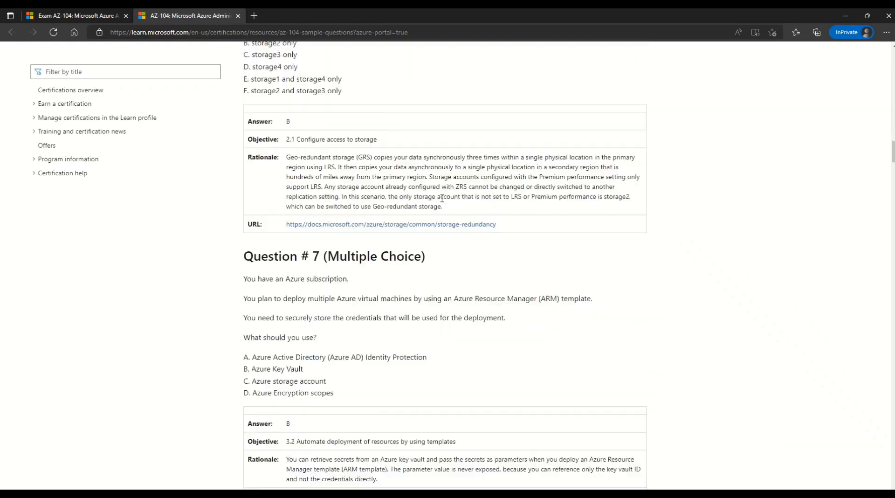
scroll("down", 3)
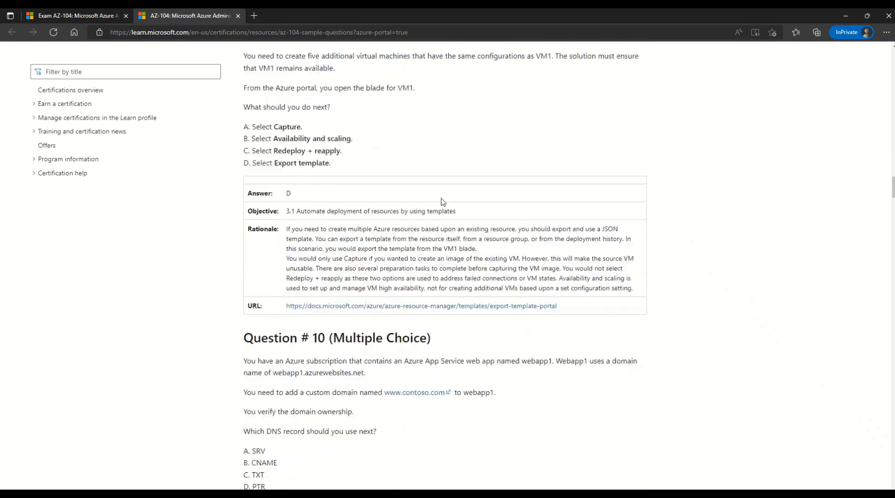
scroll("down", 3)
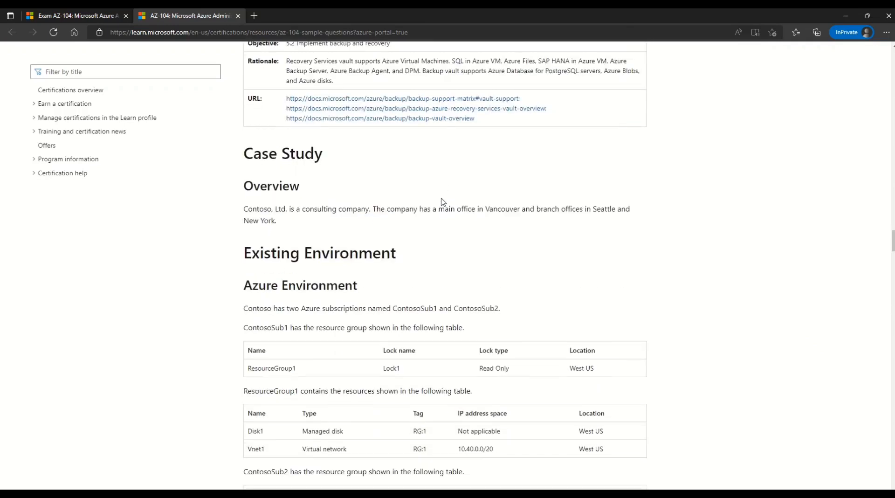
Highlight the Case Study heading and the Seattle and New York branch offices sentence.
double_click(282, 153)
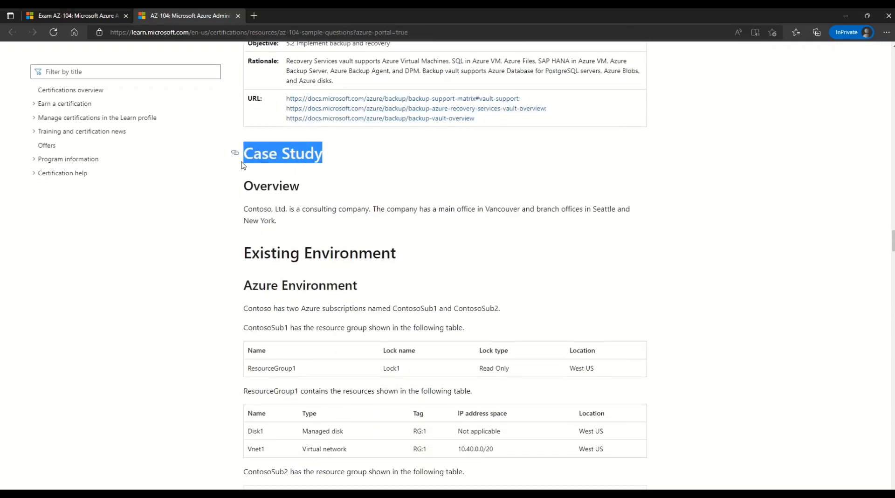
mouse_move(364, 172)
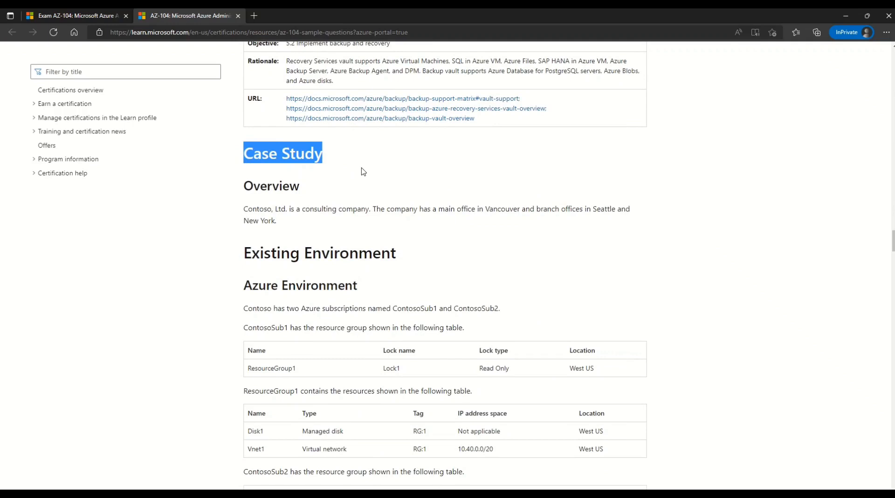
mouse_move(340, 170)
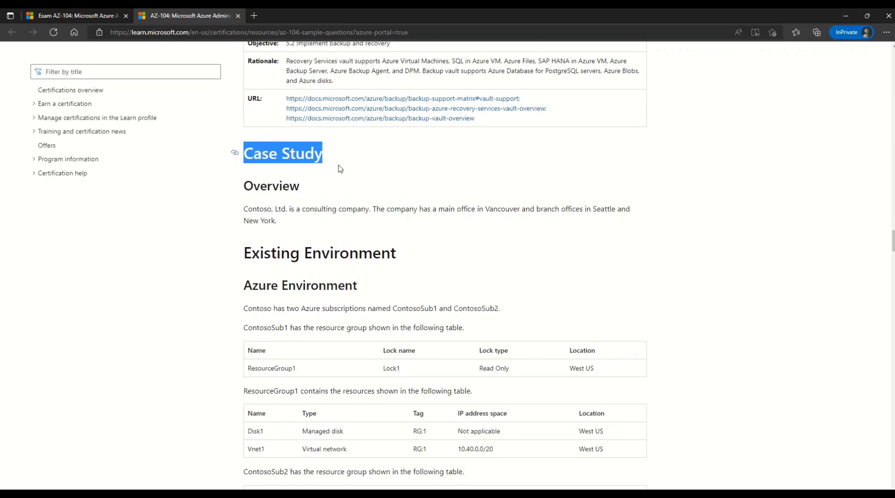
left_click_drag(275, 209, 353, 209)
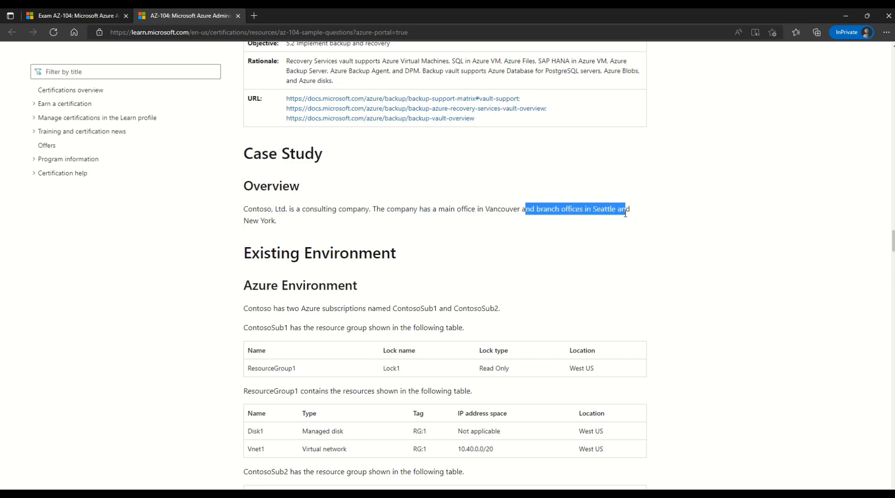
scroll("down", 3)
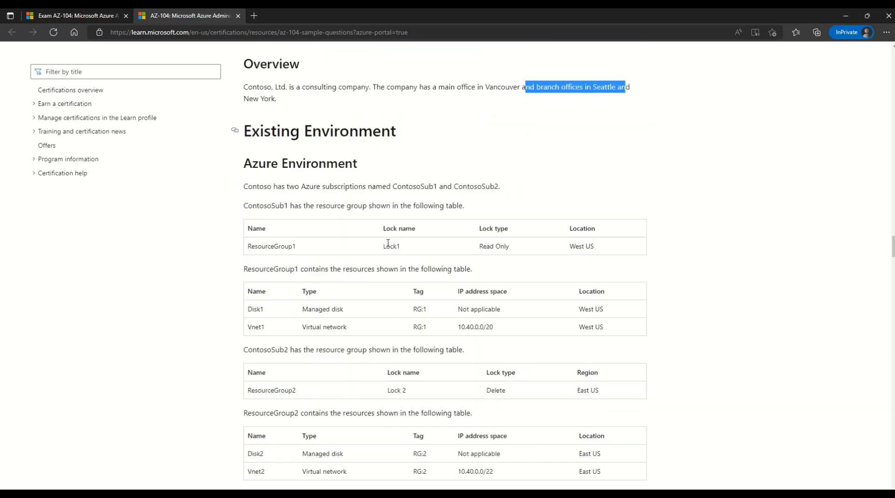
scroll("down", 3)
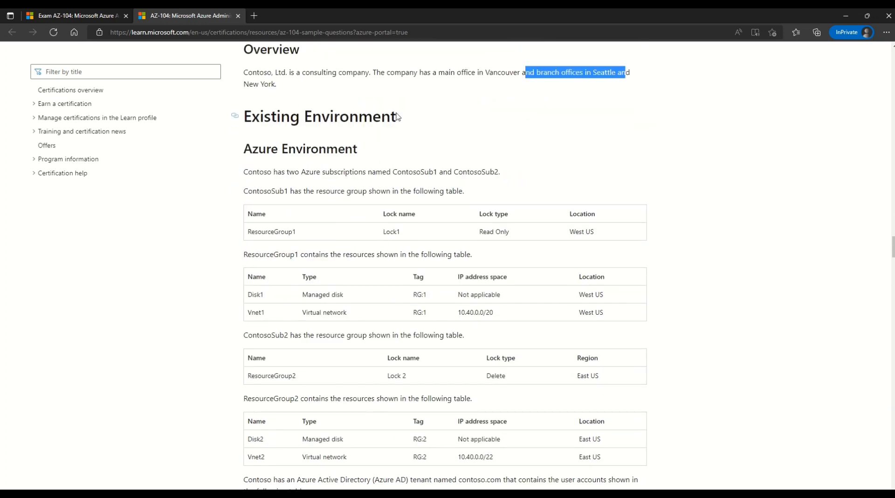
double_click(320, 116)
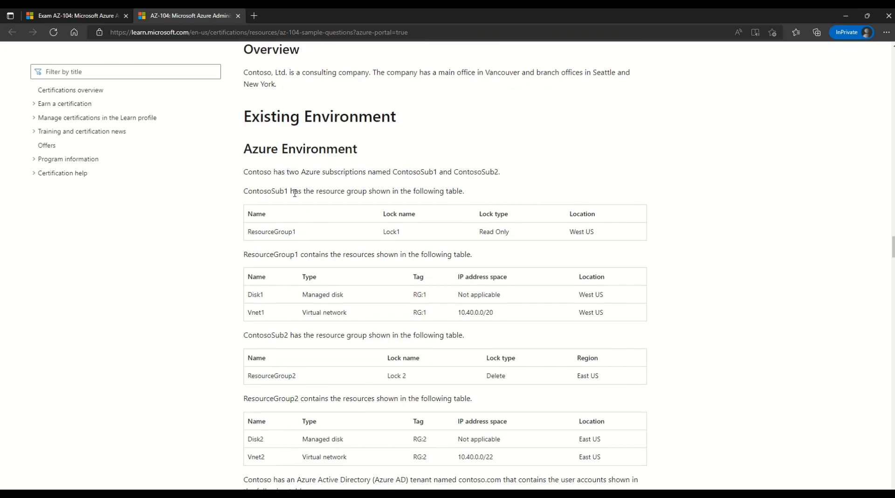
Highlight ContosoSub1's resource group sentence, ResourceGroup1, and ResourceGroup2's East US region.
left_click_drag(297, 191, 450, 191)
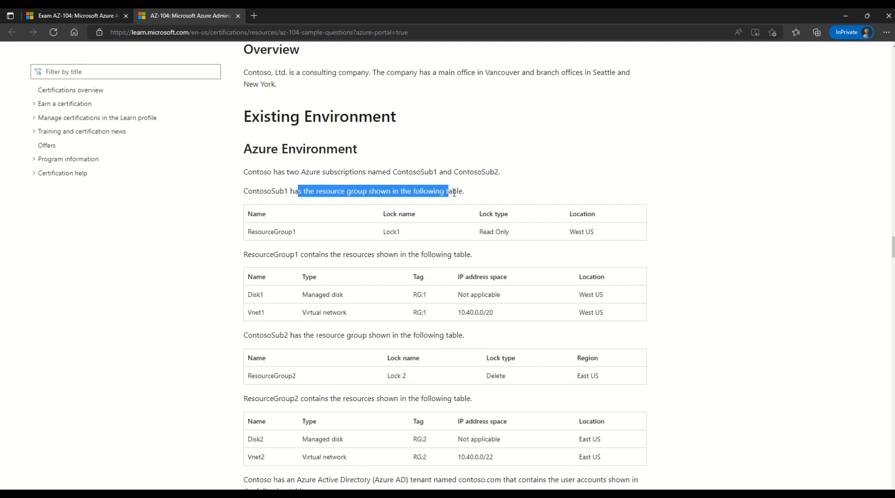
left_click(328, 234)
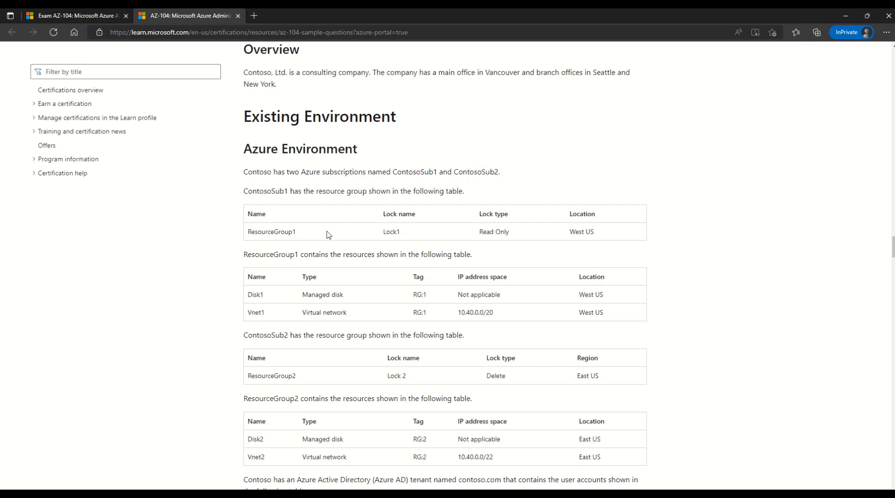
double_click(271, 231)
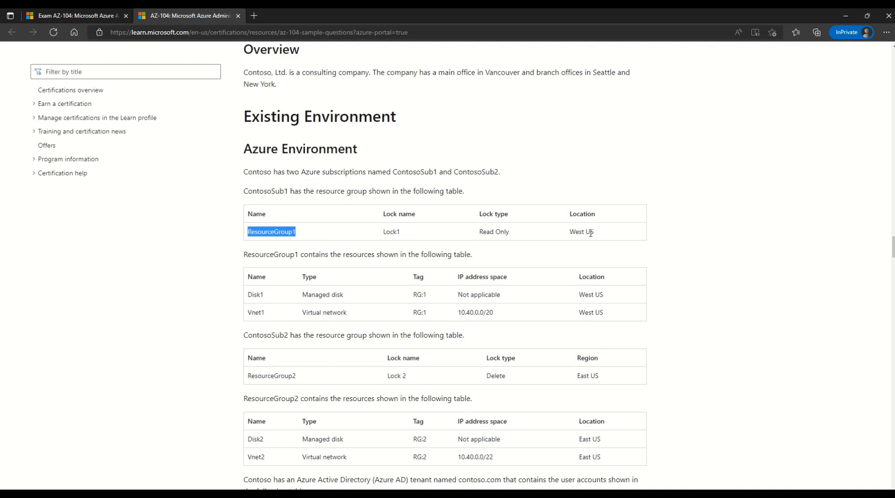
left_click(518, 255)
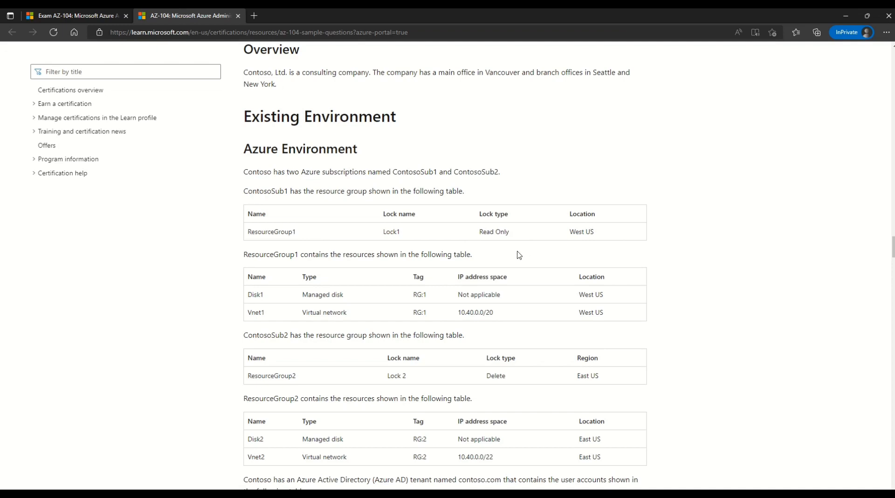
left_click_drag(322, 254, 471, 254)
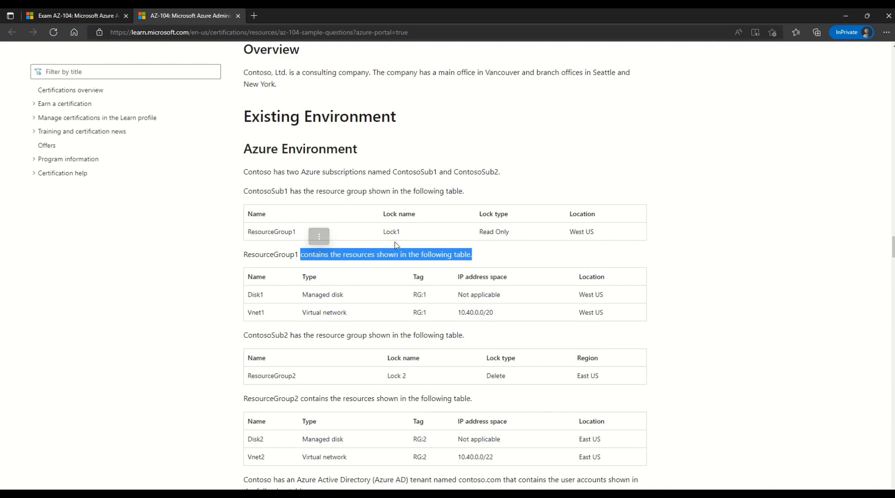
mouse_move(264, 300)
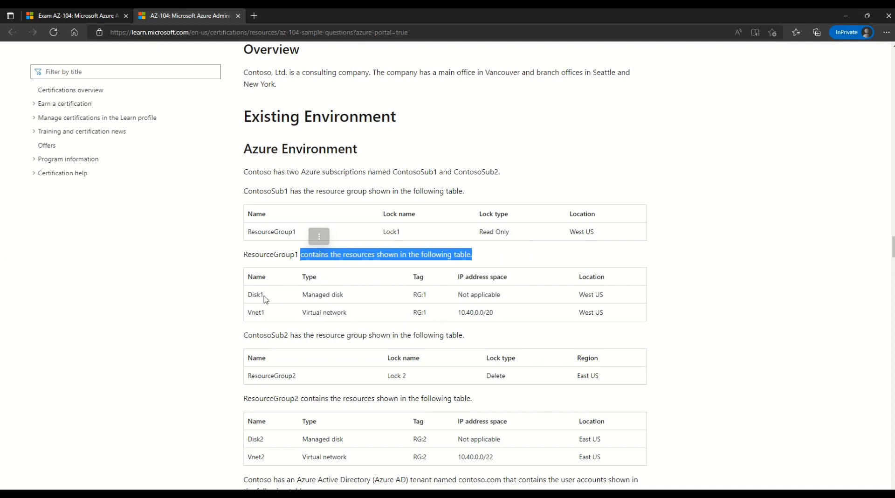
mouse_move(327, 319)
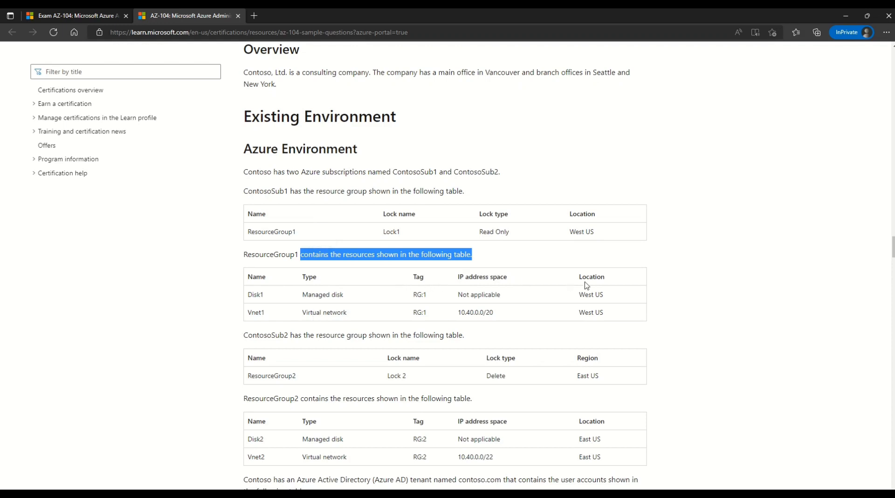
mouse_move(580, 295)
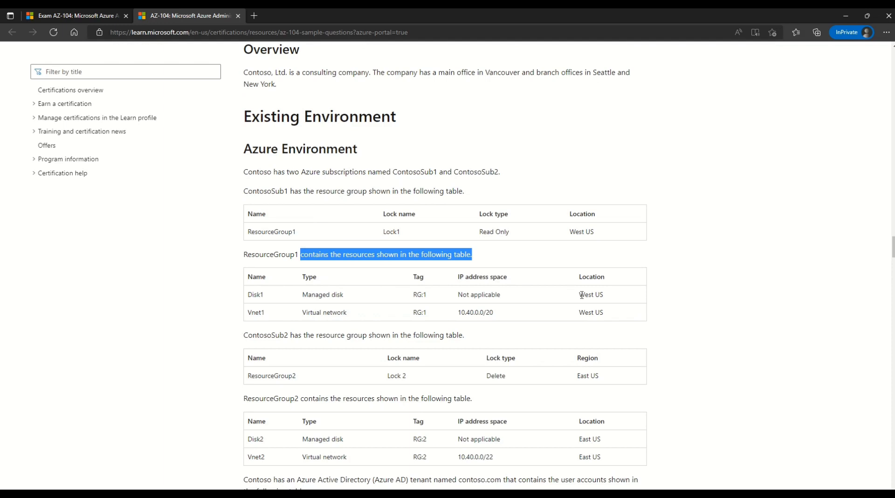
left_click(493, 335)
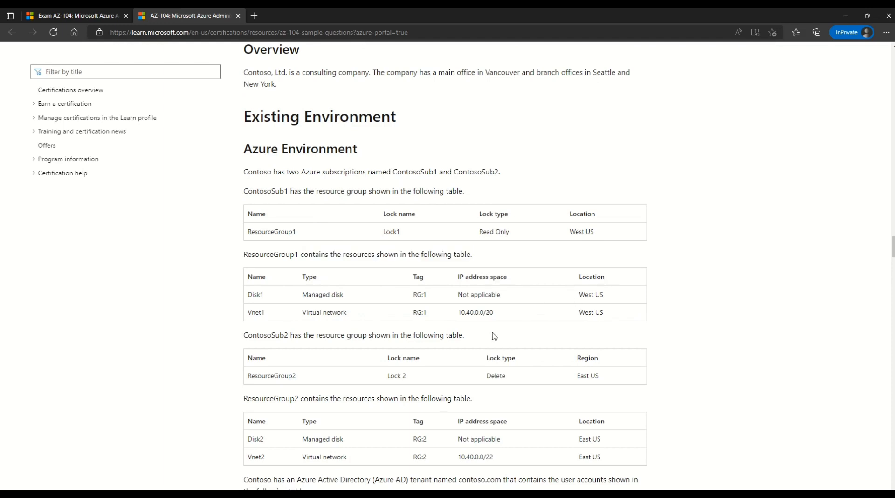
mouse_move(288, 336)
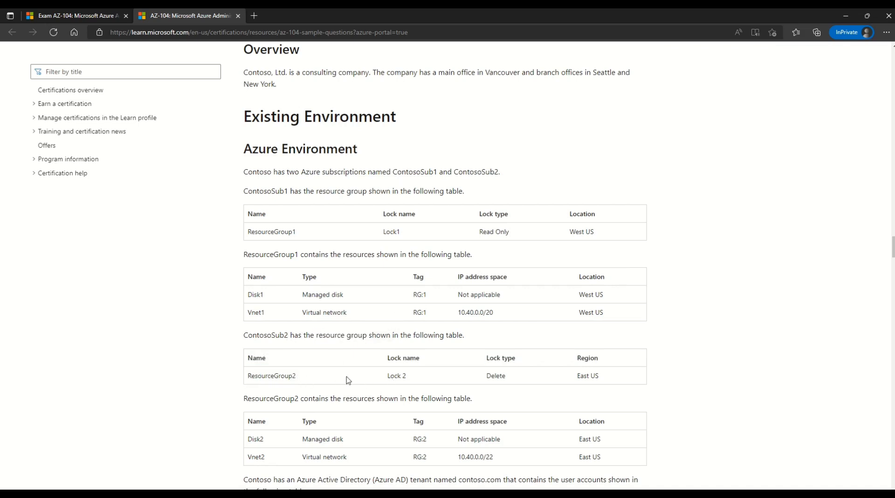
double_click(396, 375)
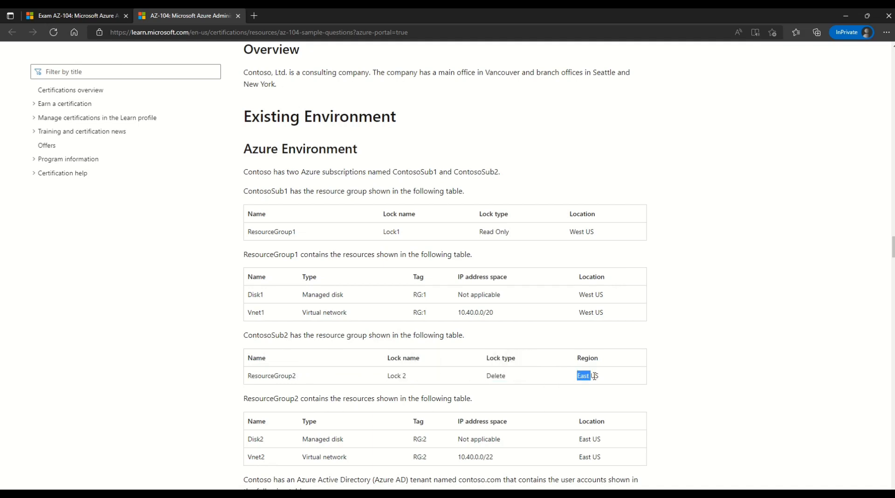
Highlight the Azure AD tenant sentence and the contoso.com tenant name.
scroll("down", 3)
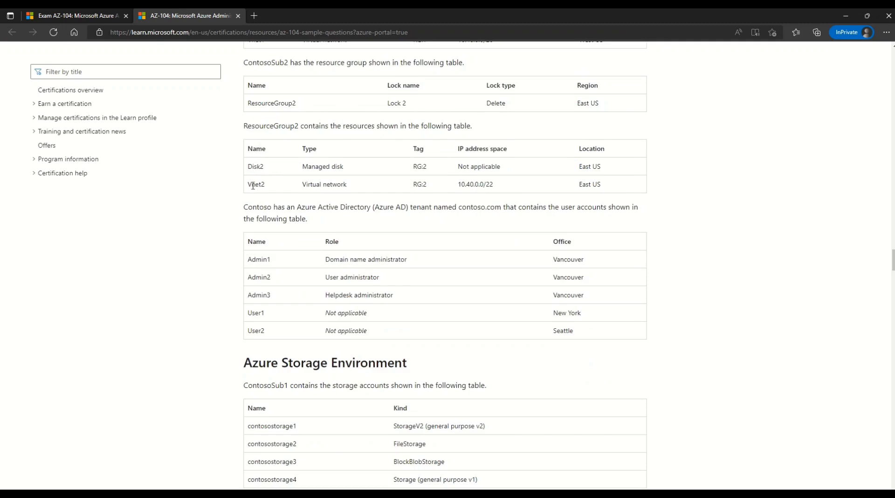
double_click(324, 184)
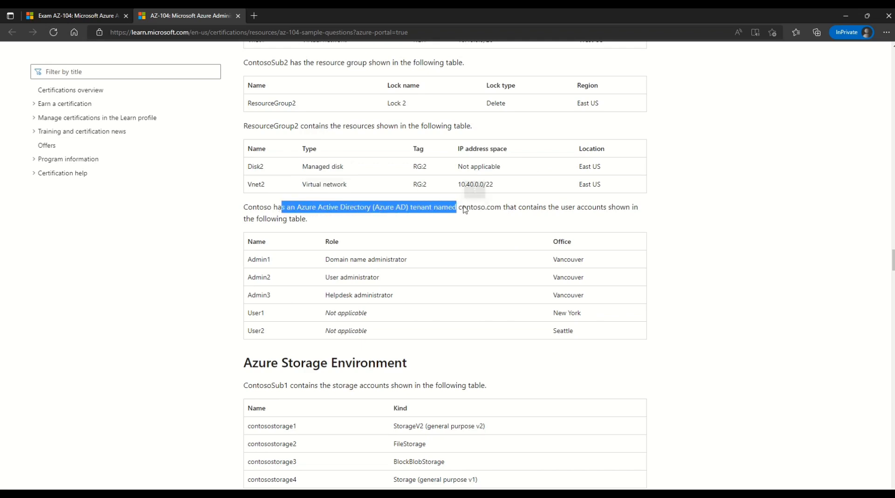
double_click(486, 207)
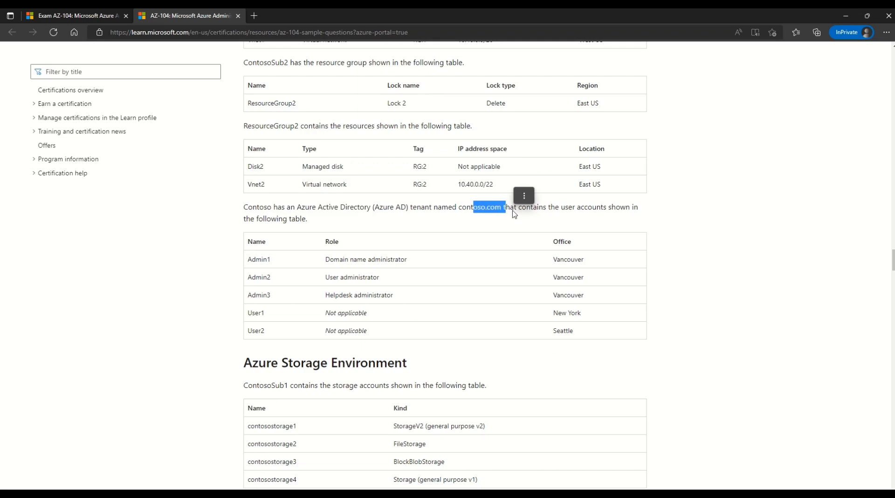
left_click_drag(503, 207, 638, 206)
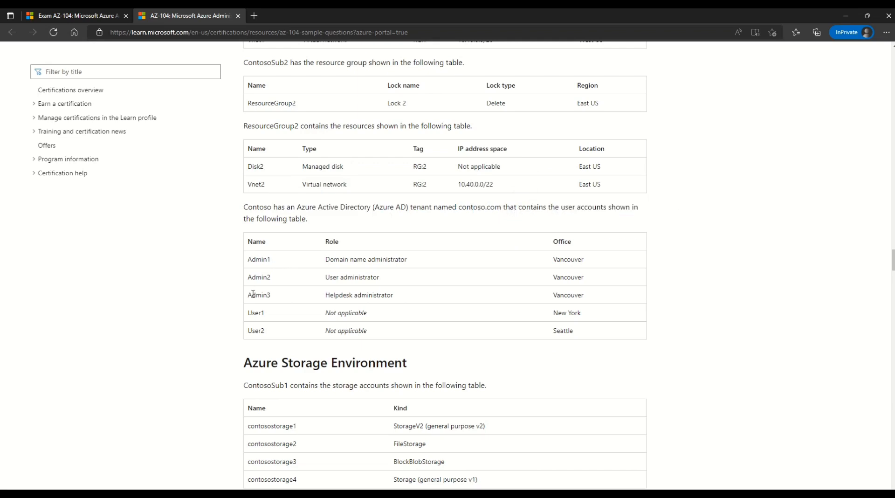
Point out Admin1's Domain name administrator role, Admin2's User administrator role, and Admin3.
double_click(257, 259)
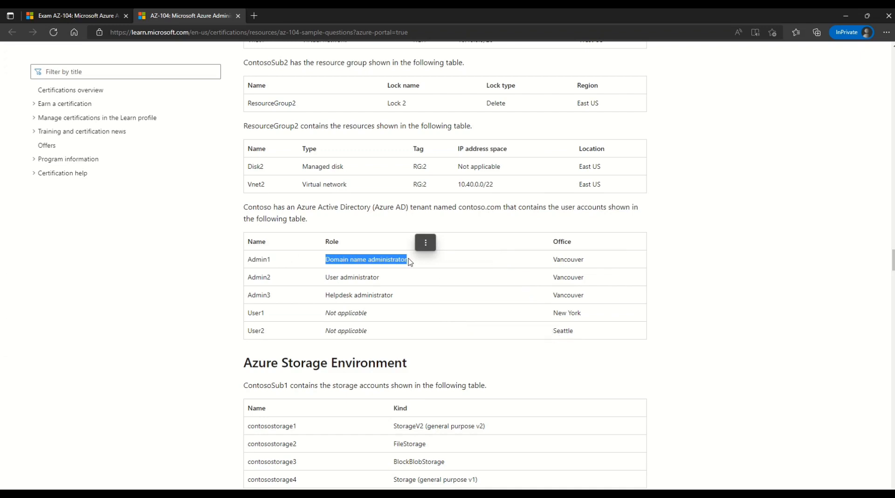
mouse_move(540, 279)
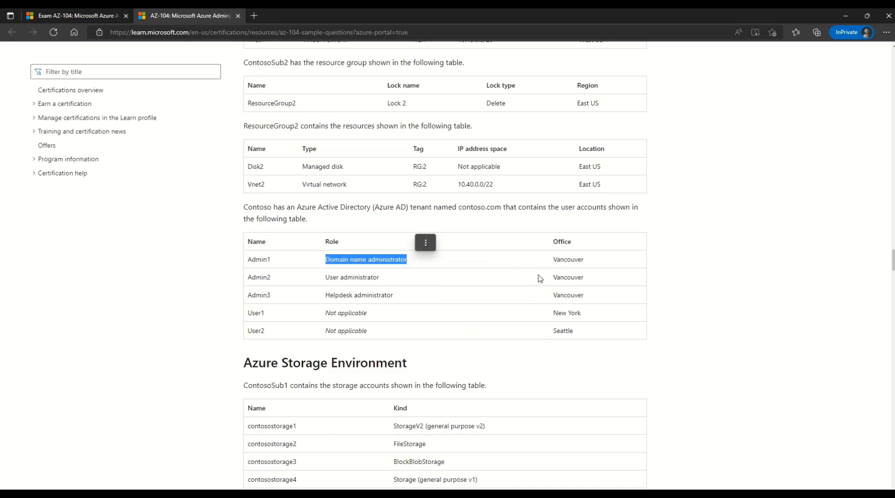
left_click(301, 297)
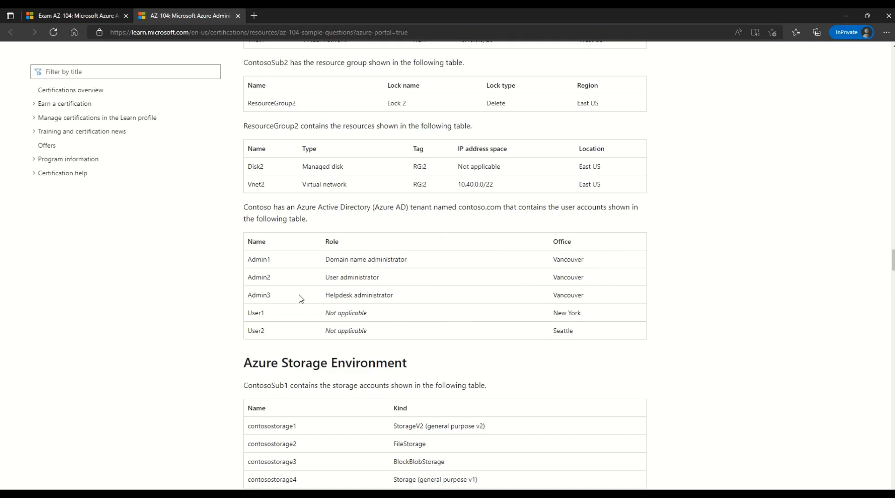
double_click(343, 277)
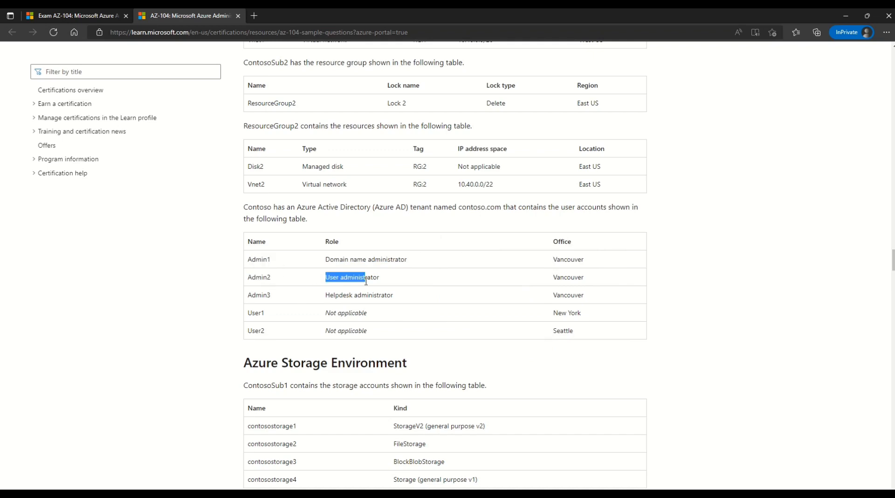
left_click(567, 277)
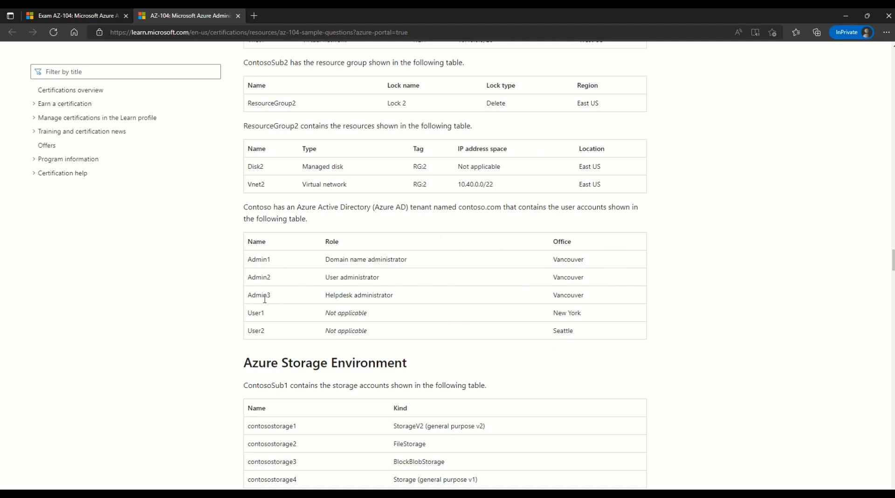
double_click(257, 295)
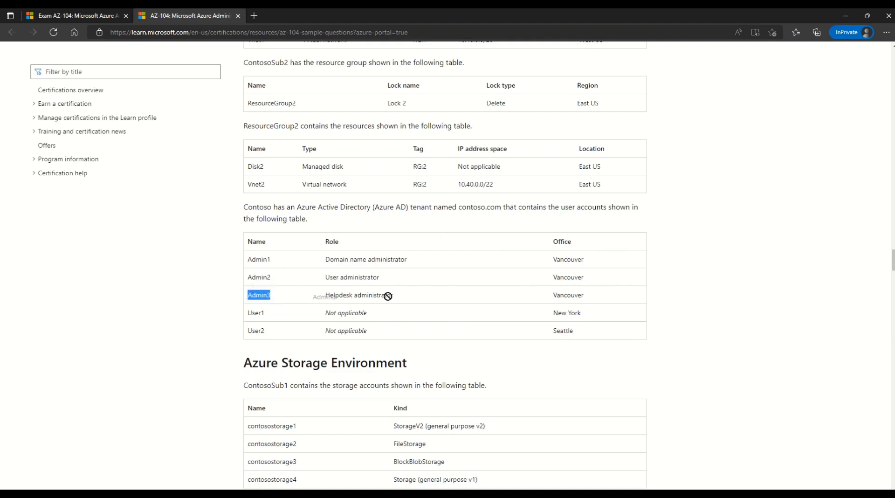
double_click(256, 312)
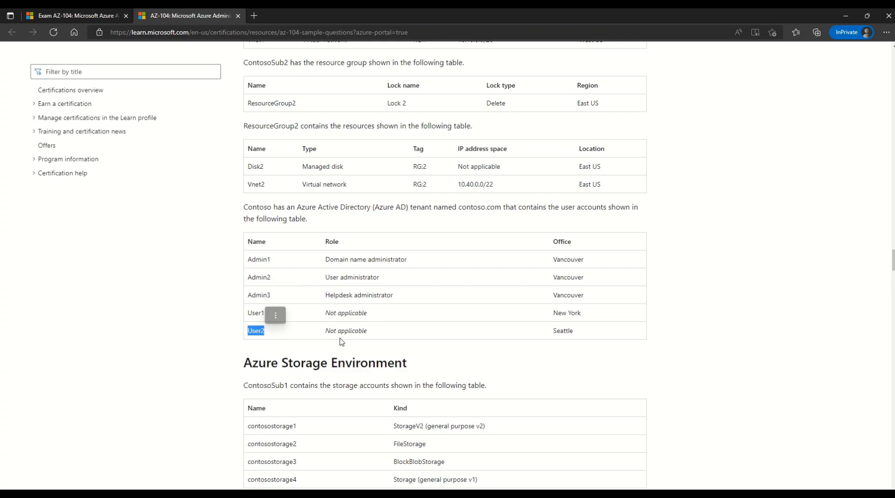
scroll("down", 3)
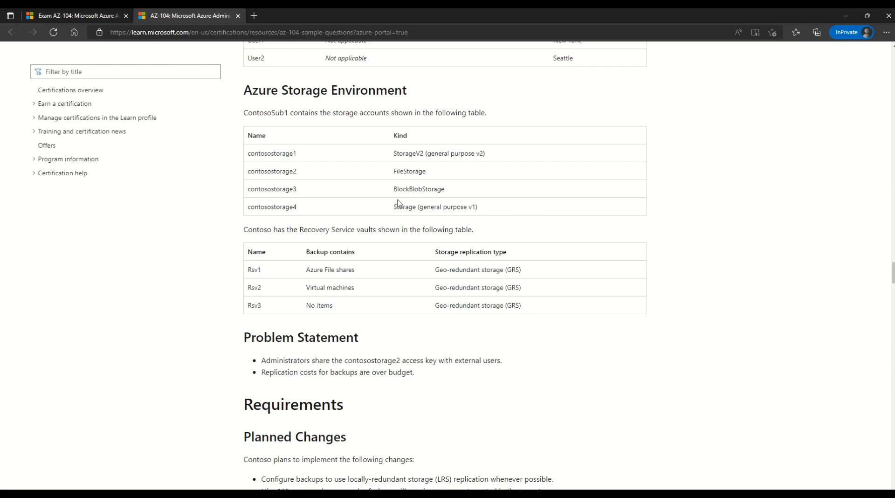
mouse_move(340, 226)
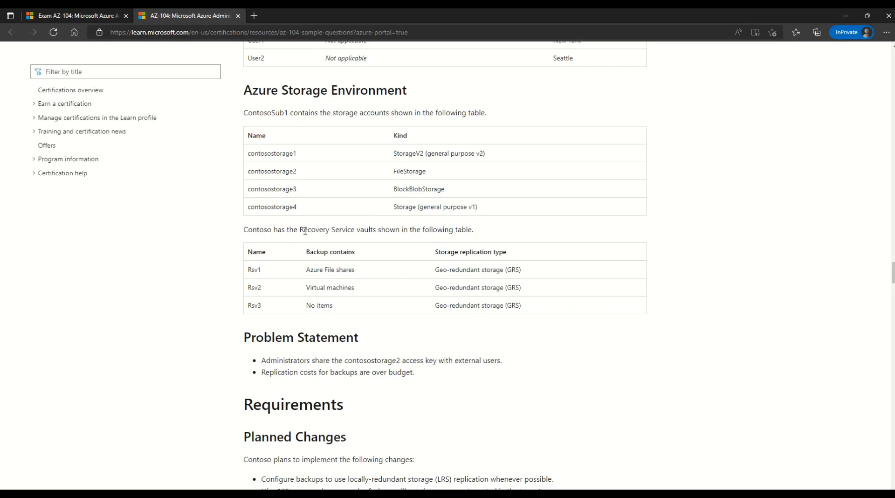
Highlight the Recovery Service vaults phrase and scroll on to the Requirements.
left_click_drag(299, 229, 353, 229)
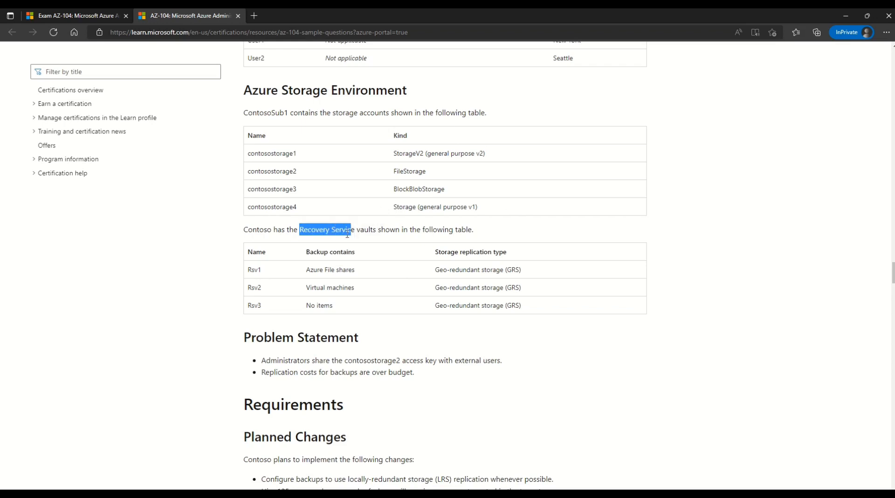
mouse_move(260, 301)
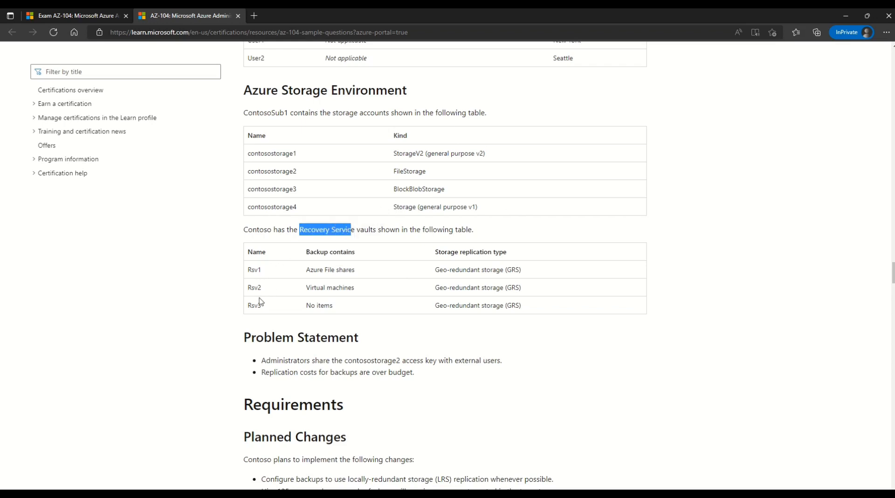
mouse_move(411, 336)
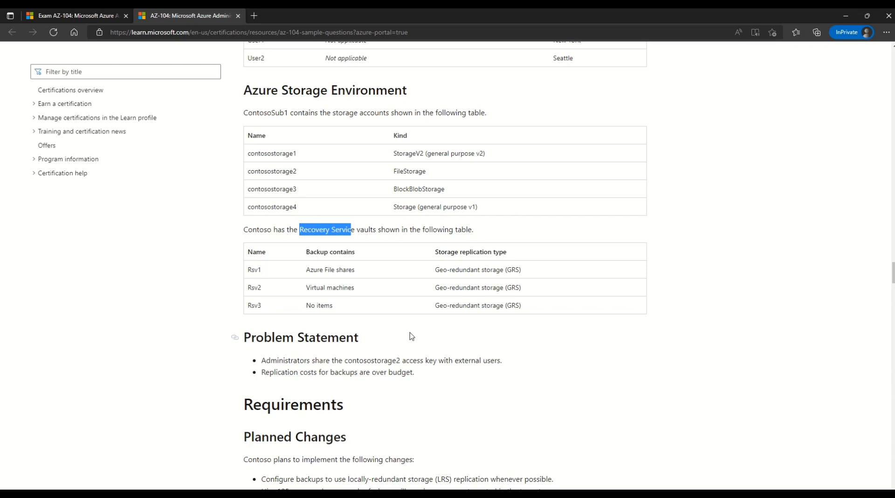
scroll("down", 3)
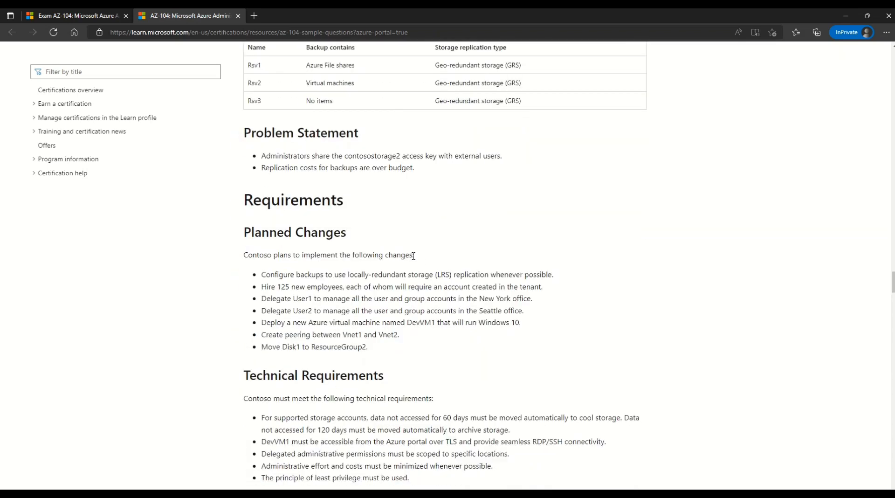
Highlight Planned Changes entries and the Technical Requirements heading, then scroll toward Question #13.
double_click(334, 132)
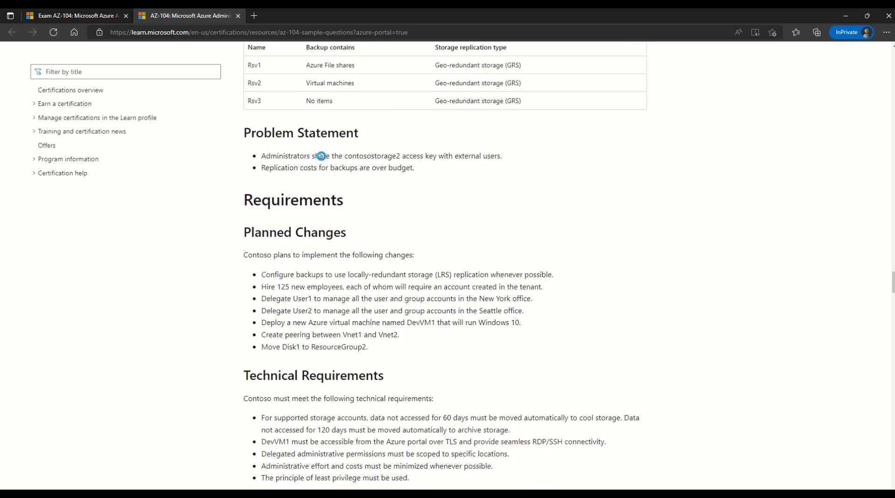
double_click(381, 156)
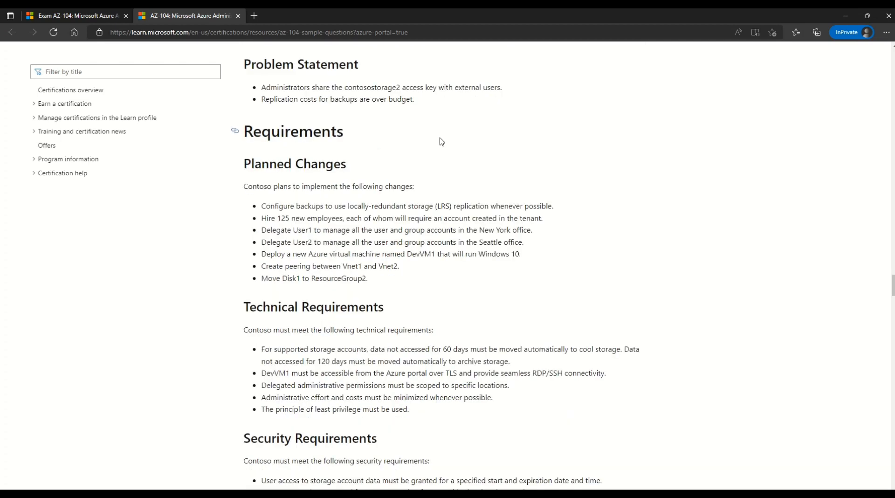
double_click(293, 131)
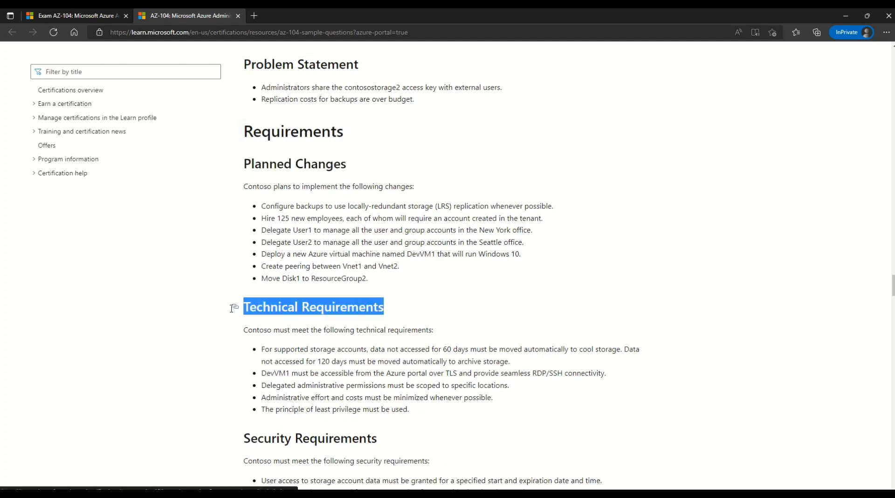
scroll("down", 3)
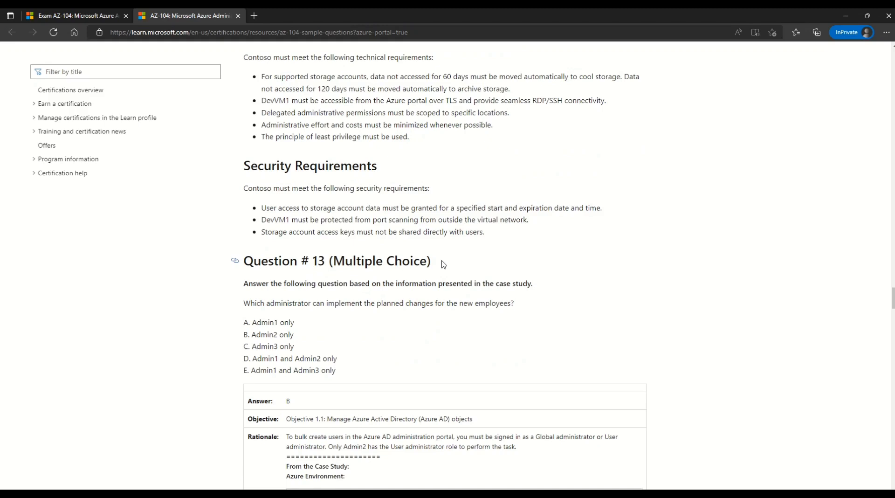
Highlight Question 13's 'Multiple Choice' label and the phrase 'implement the planned changes'.
double_click(378, 260)
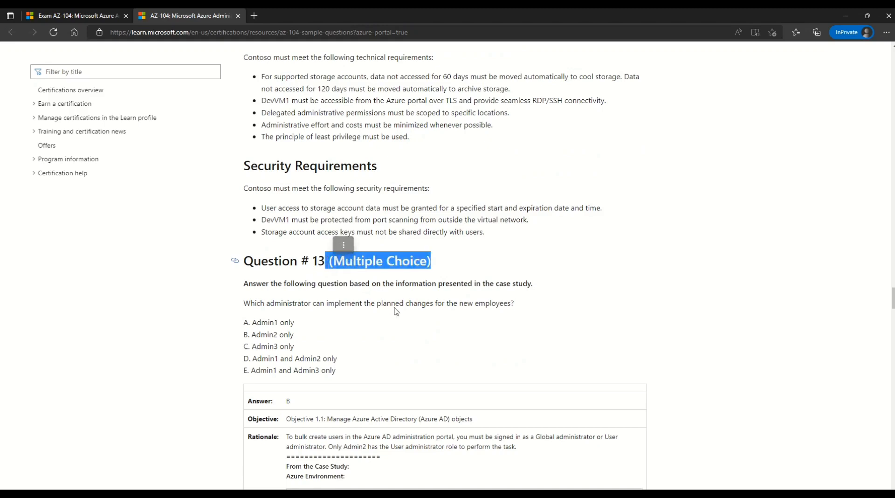
left_click(394, 312)
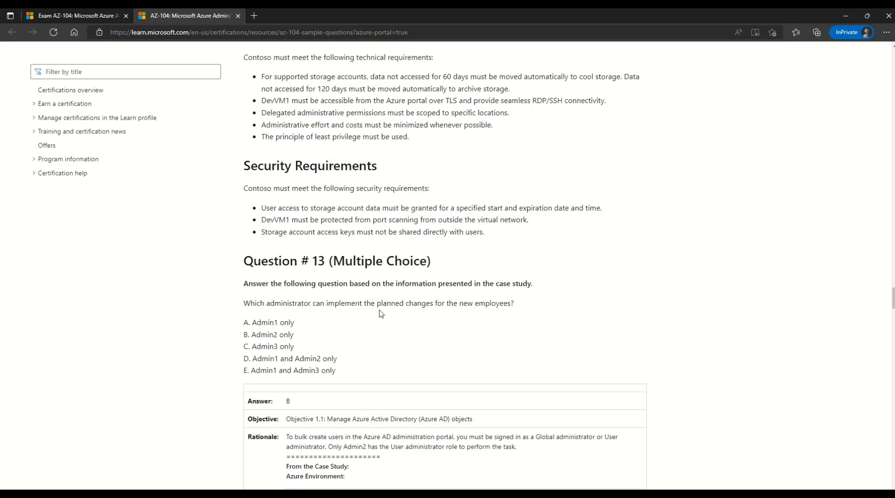
mouse_move(510, 307)
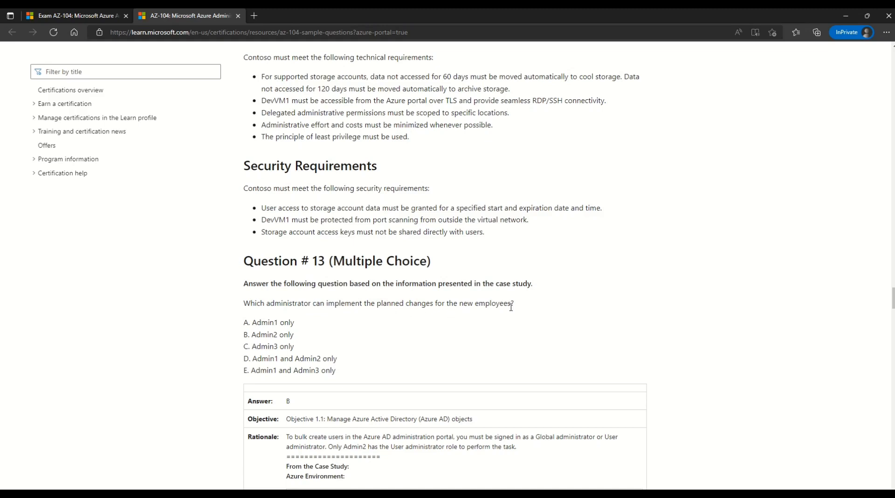
mouse_move(260, 328)
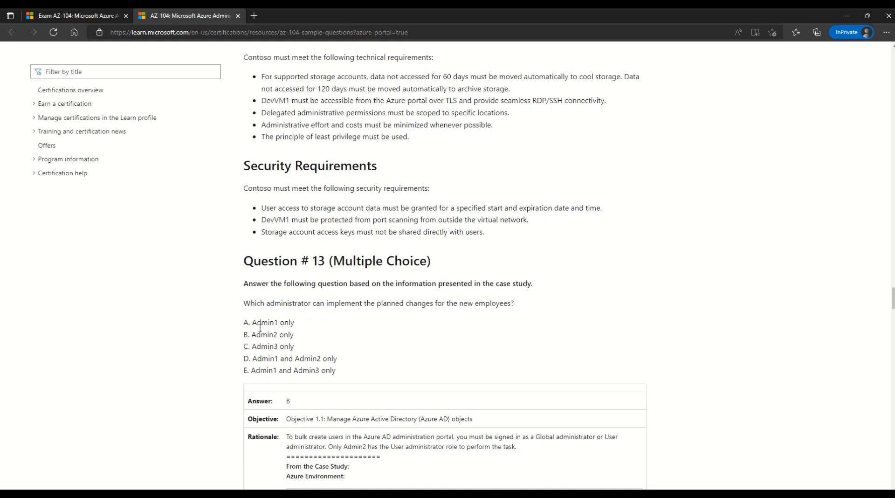
double_click(263, 322)
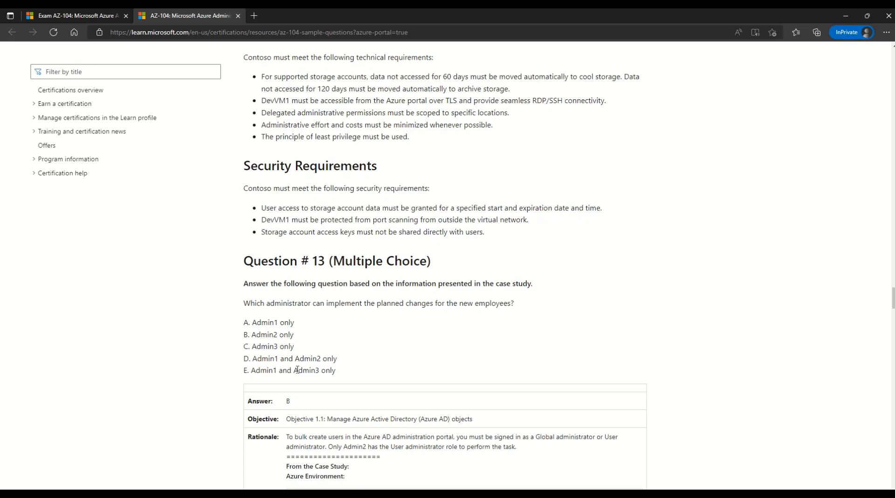
mouse_move(338, 373)
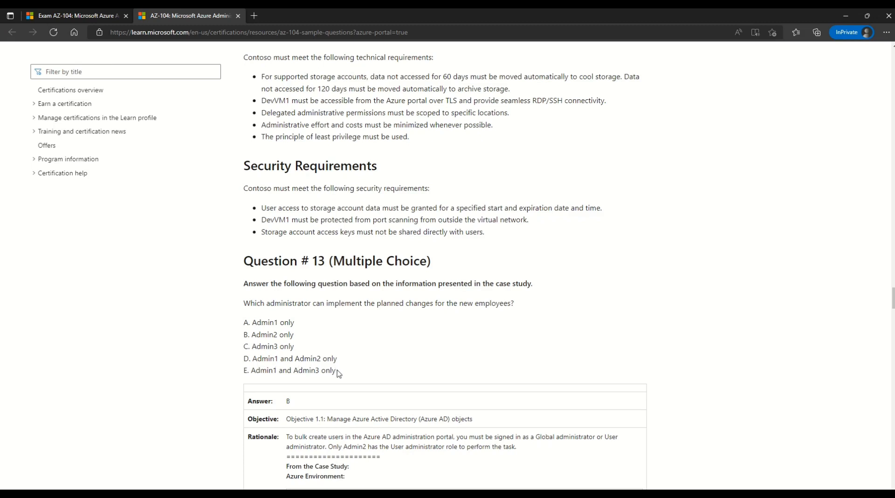
mouse_move(345, 368)
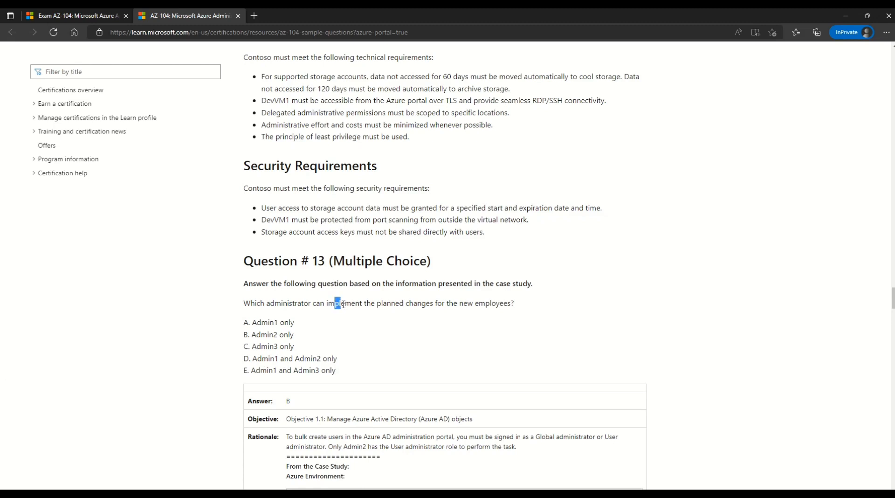
left_click_drag(337, 303, 433, 303)
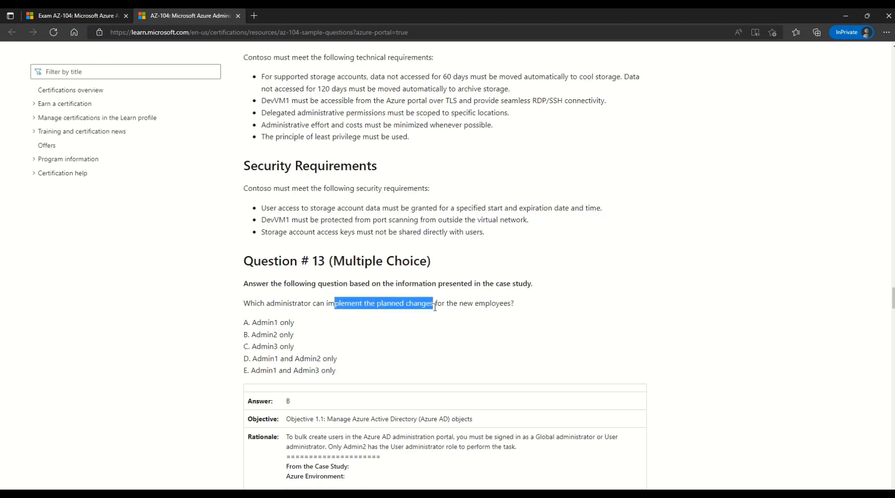
scroll("down", 3)
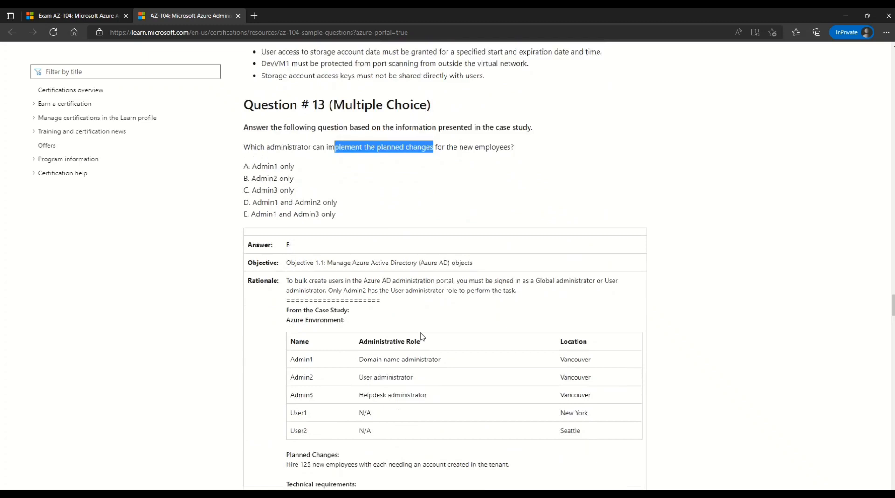
Highlight the bulk-create rationale and Admin2's User administrator role, then open the linked article.
scroll("down", 3)
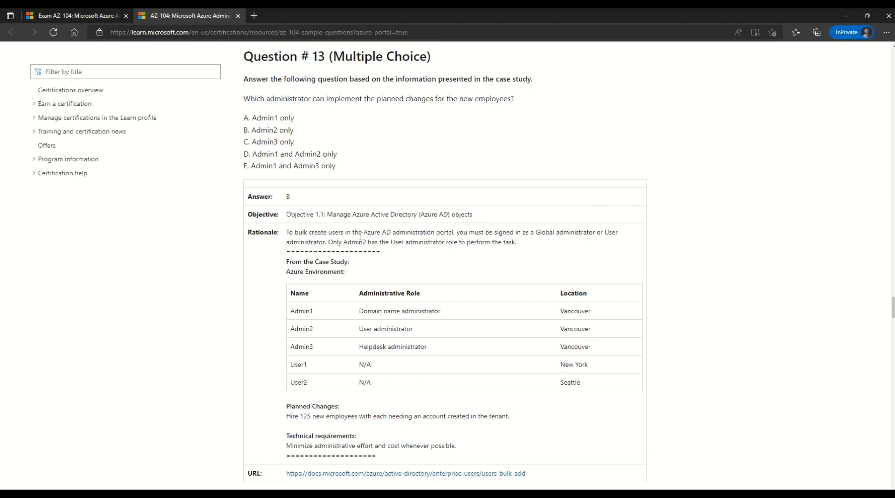
left_click_drag(295, 232, 380, 232)
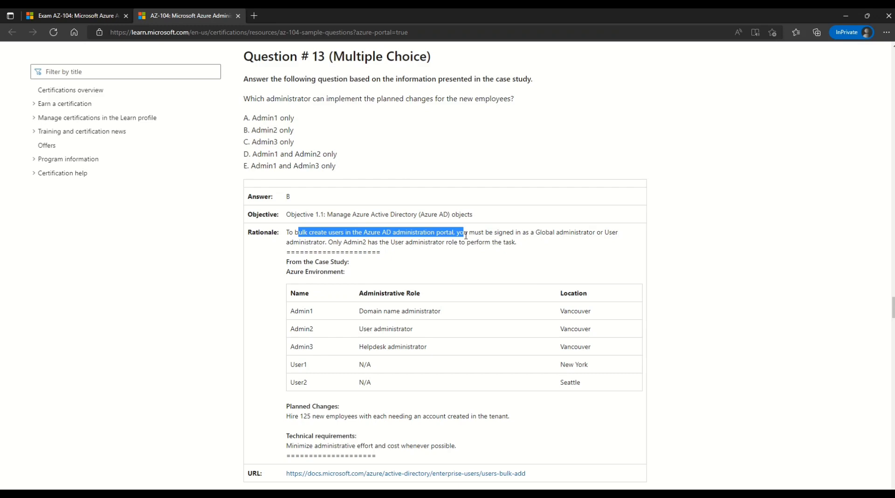
left_click_drag(463, 232, 535, 231)
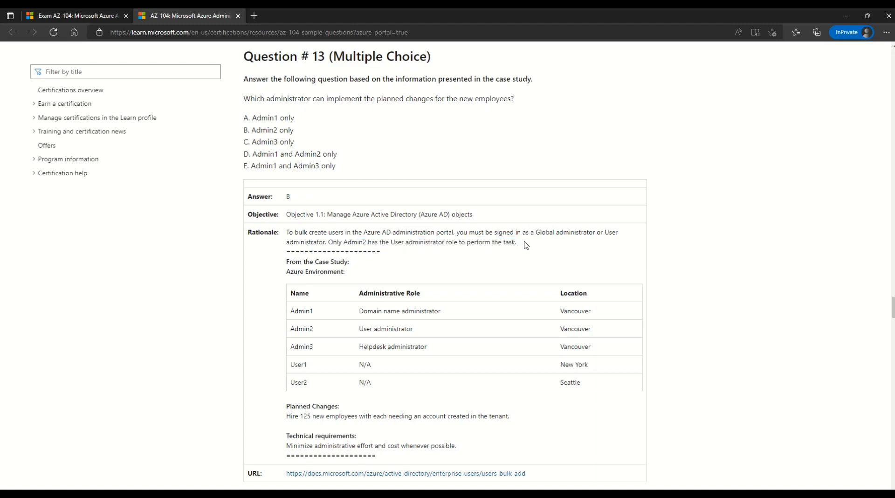
double_click(301, 310)
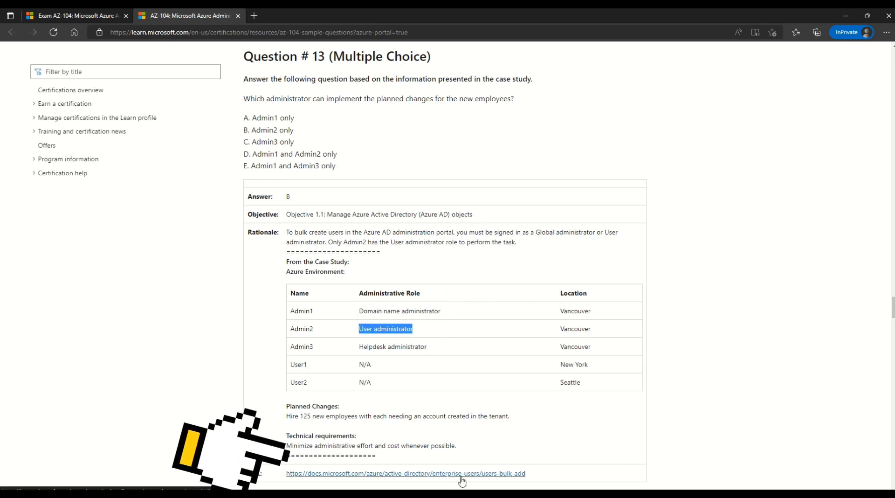
left_click(406, 473)
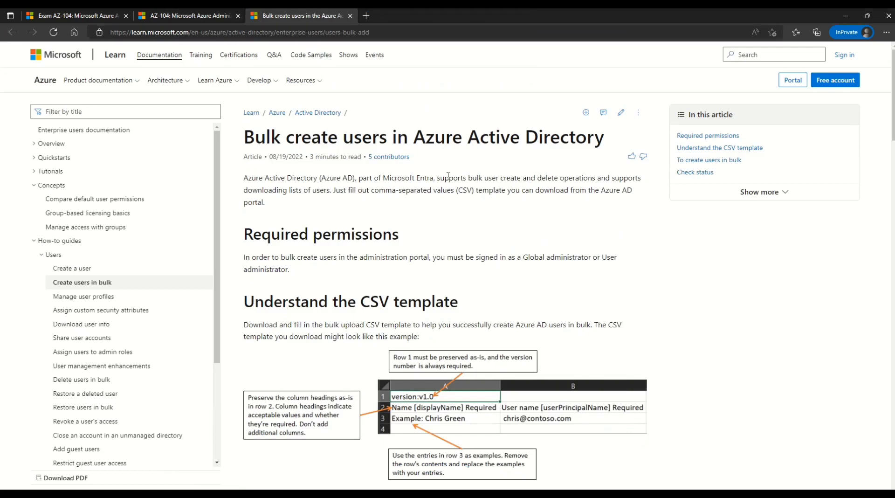
Highlight 'Bulk create' in the article title and return to the sample questions tab.
left_click_drag(260, 137, 352, 137)
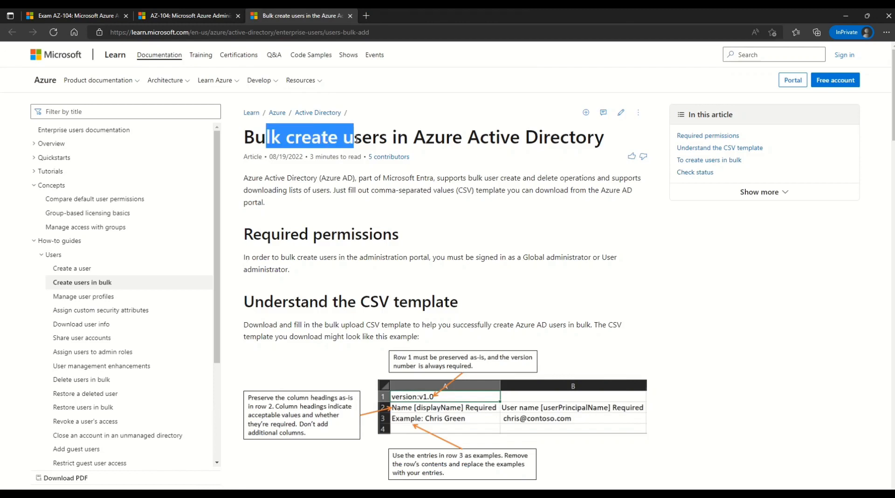
left_click_drag(354, 137, 597, 138)
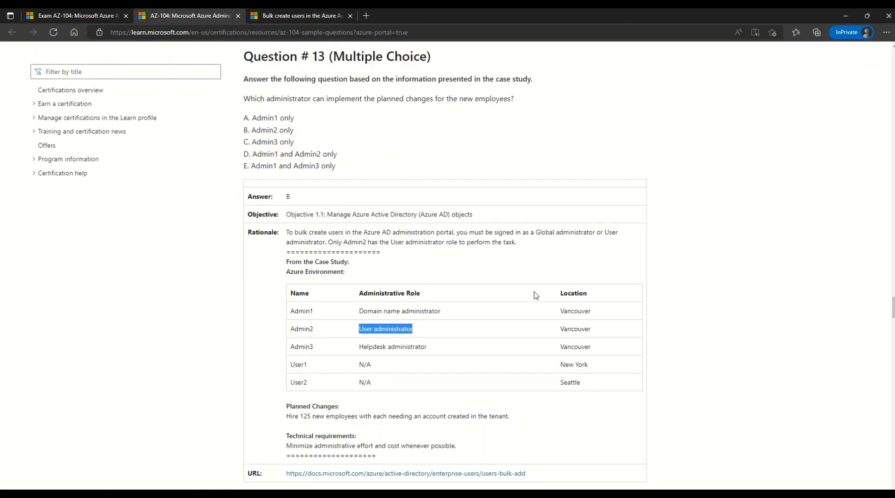
Scroll down to Question 14 on User1 and User2 and its answer D.
scroll("down", 3)
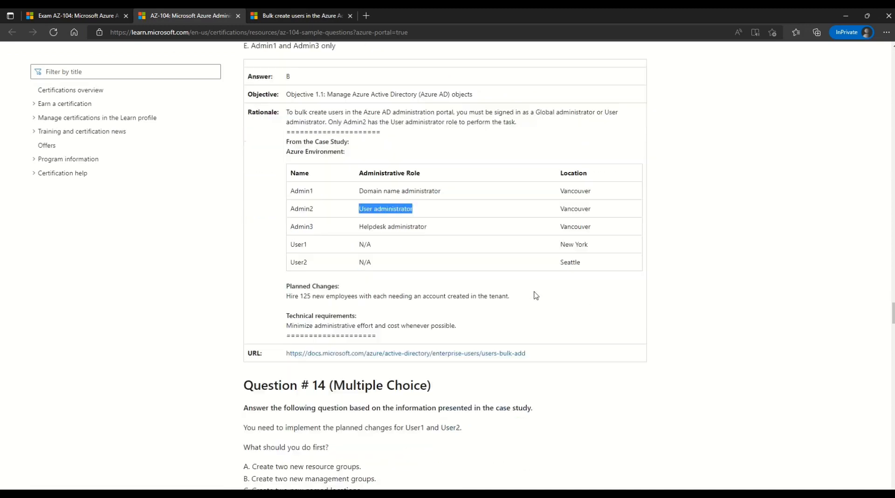
scroll("down", 3)
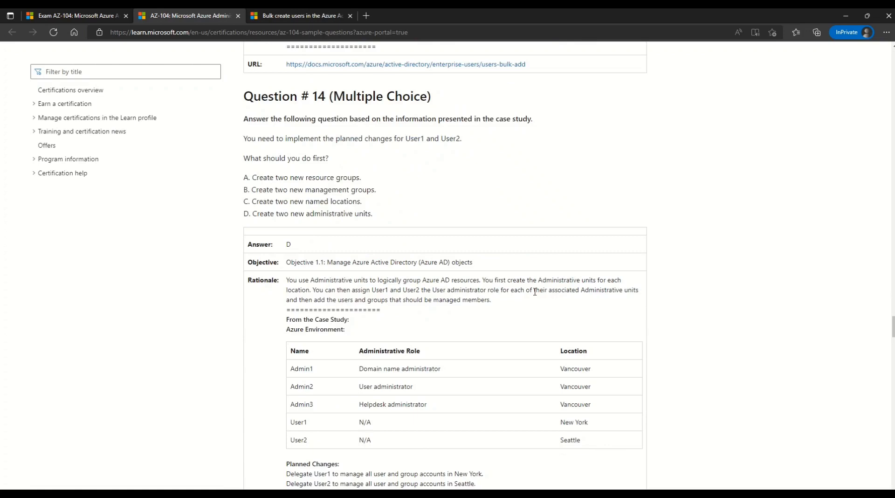
mouse_move(628, 317)
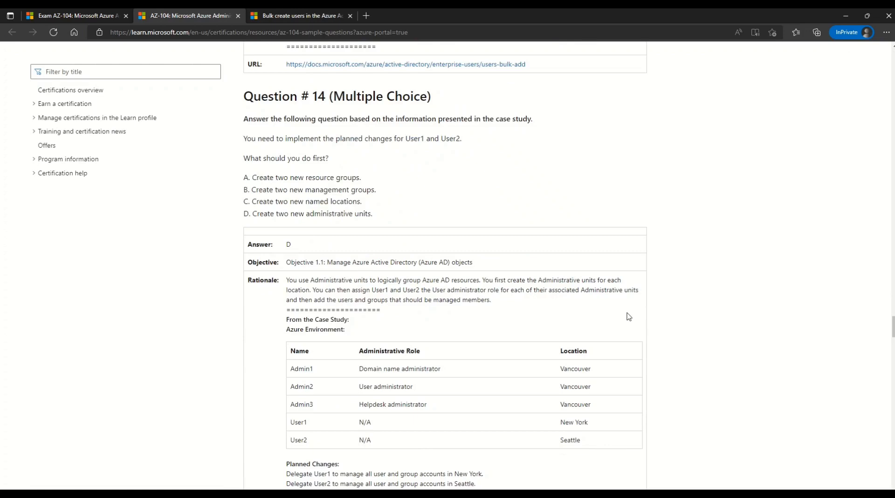